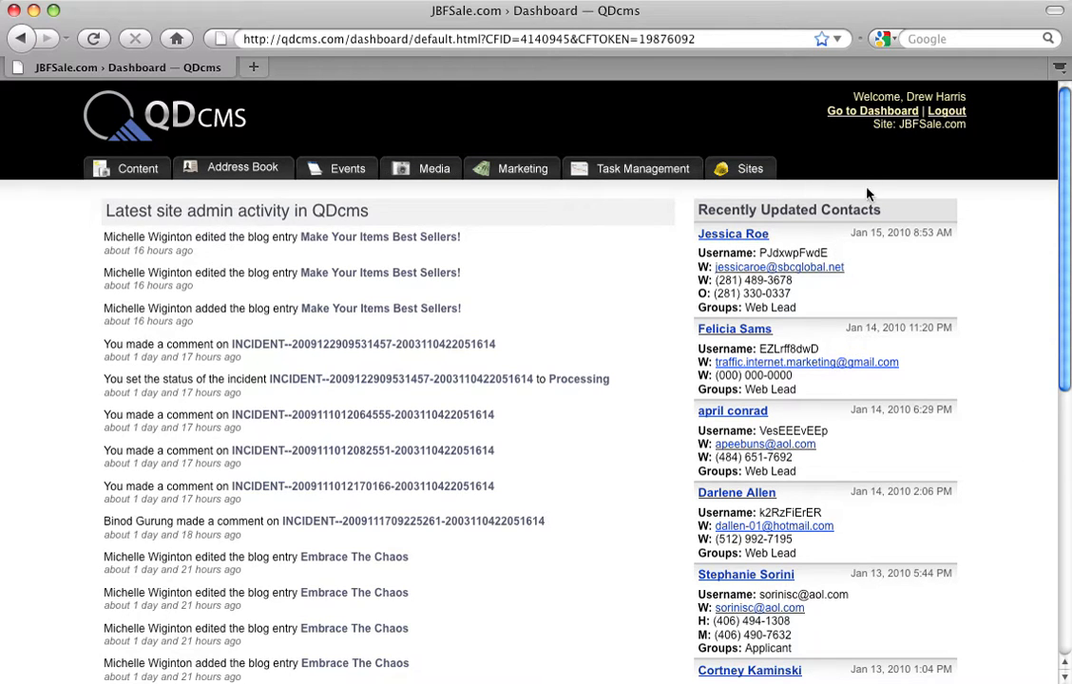
pyautogui.moveTo(548, 189)
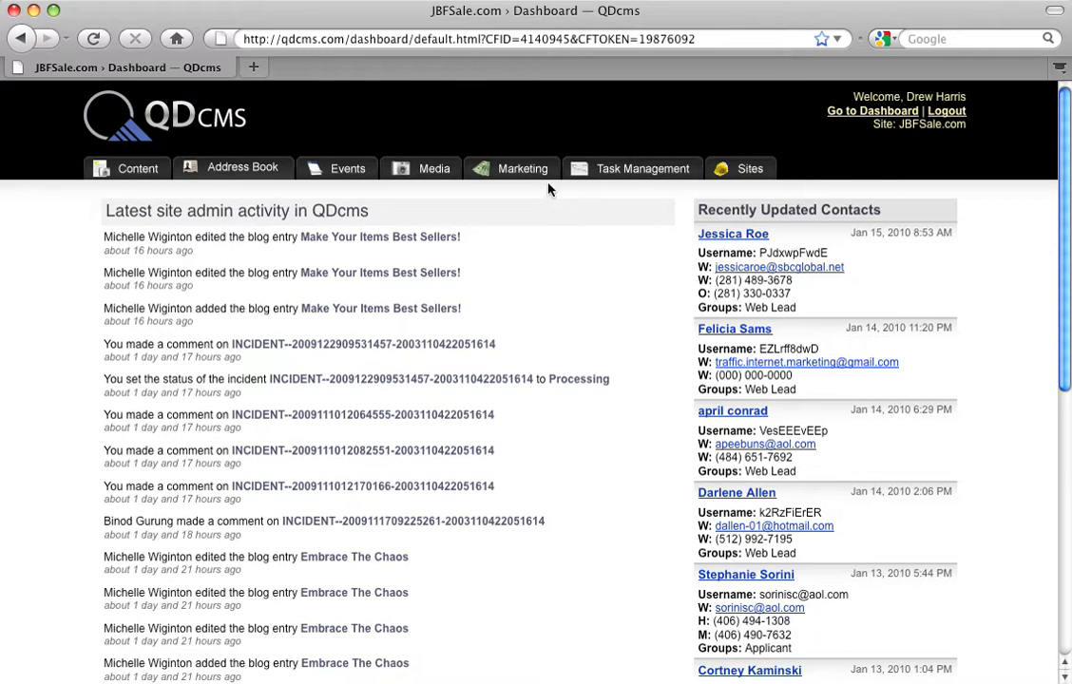
# Step: Go to Marketing > Newsletter > Manage Template to list the four newsletter templates
pyautogui.click(522, 168)
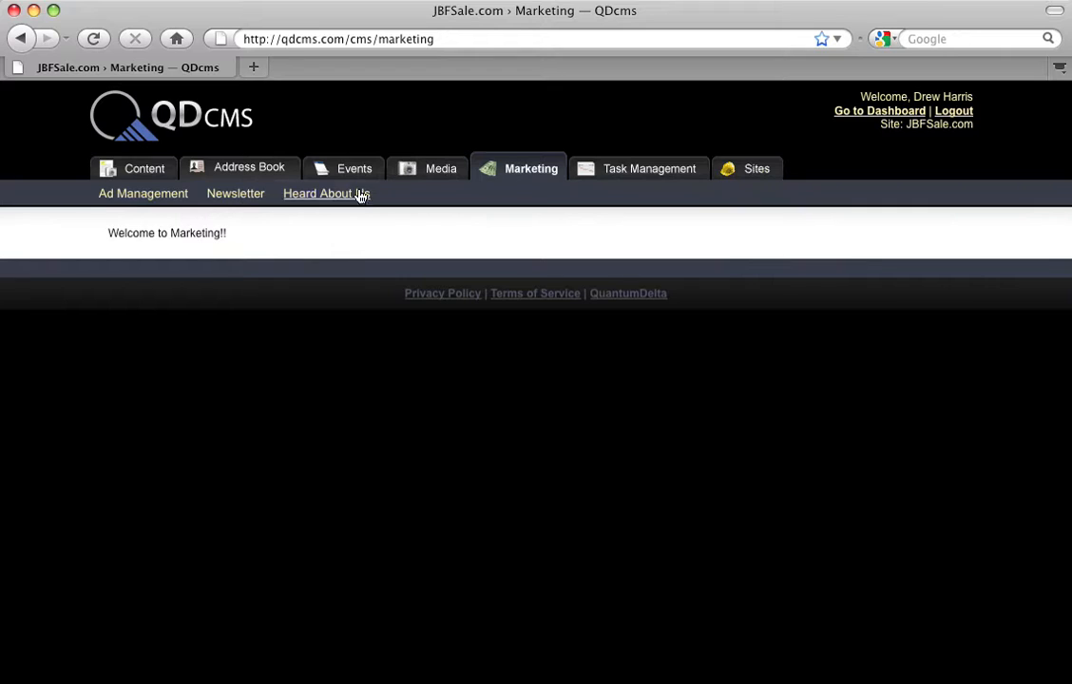
pyautogui.click(235, 193)
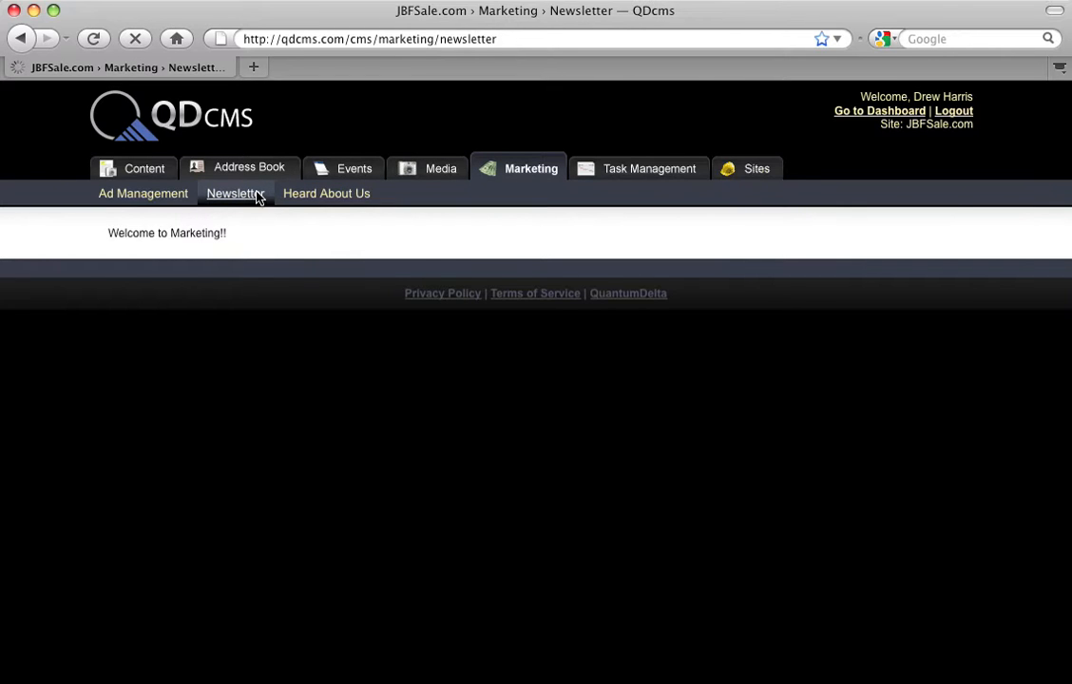
pyautogui.click(236, 193)
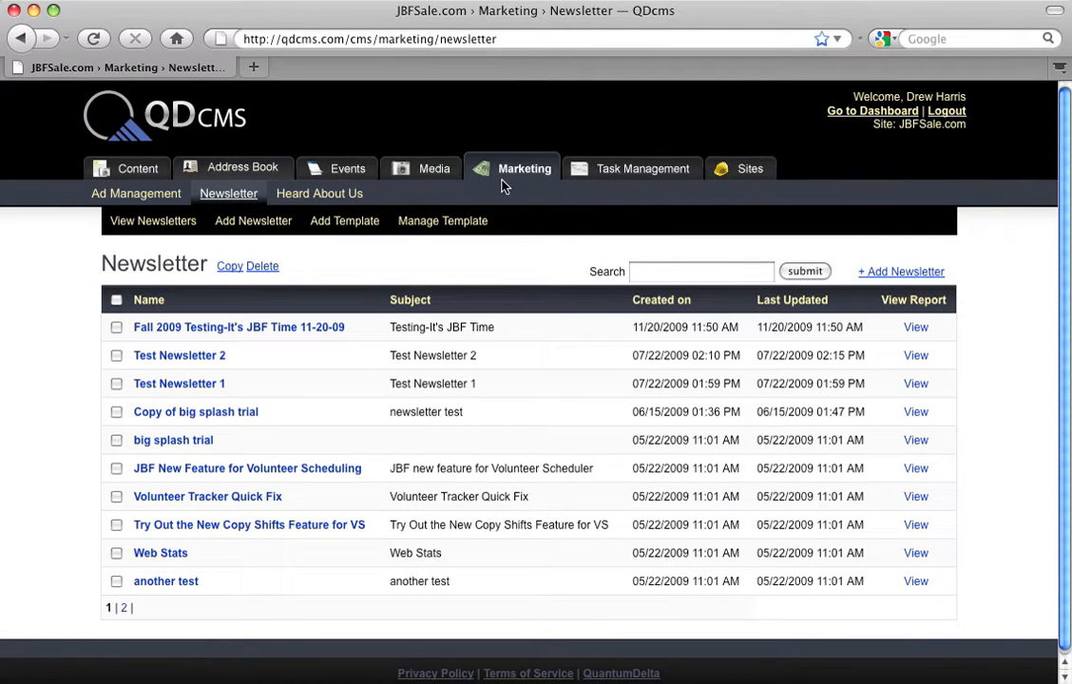
pyautogui.moveTo(217, 213)
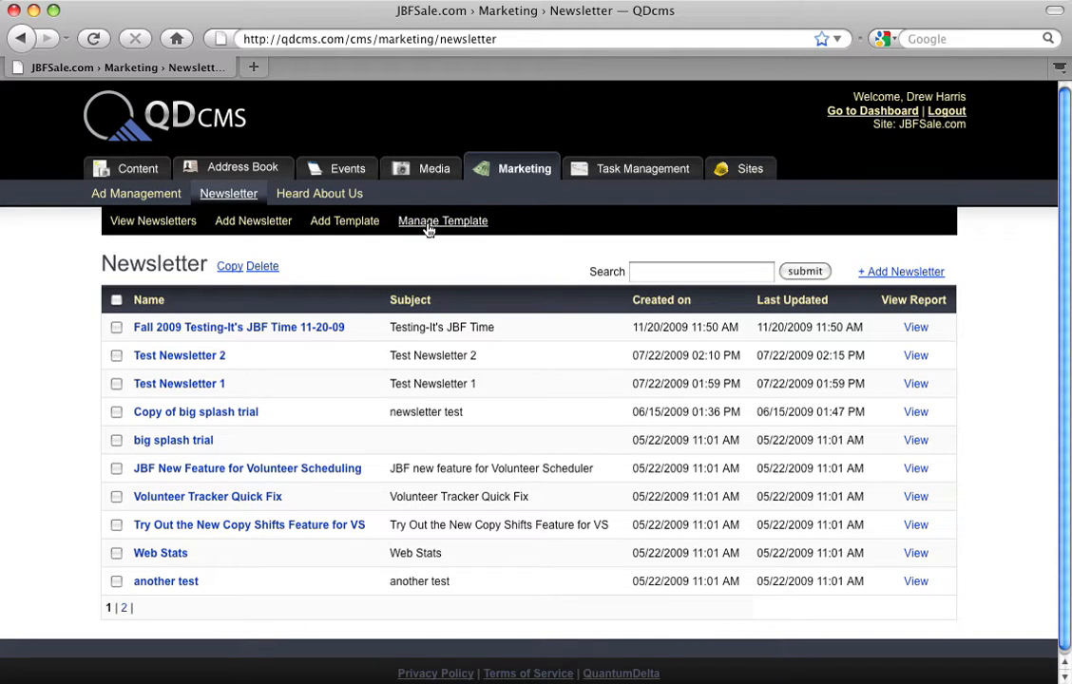
pyautogui.click(442, 221)
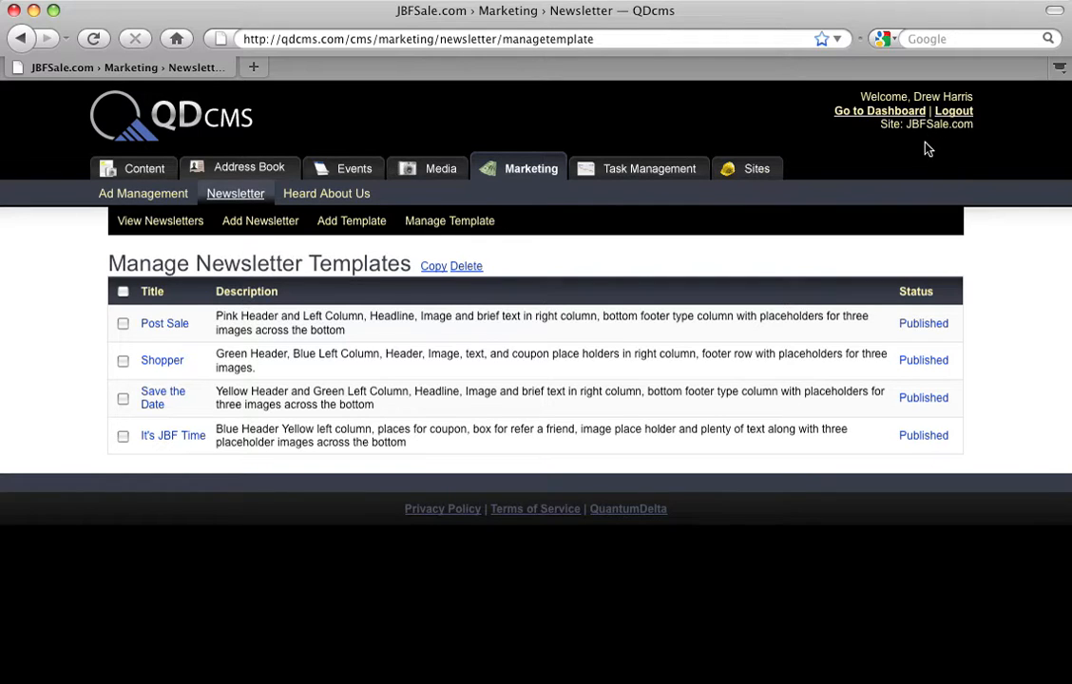
pyautogui.moveTo(638, 179)
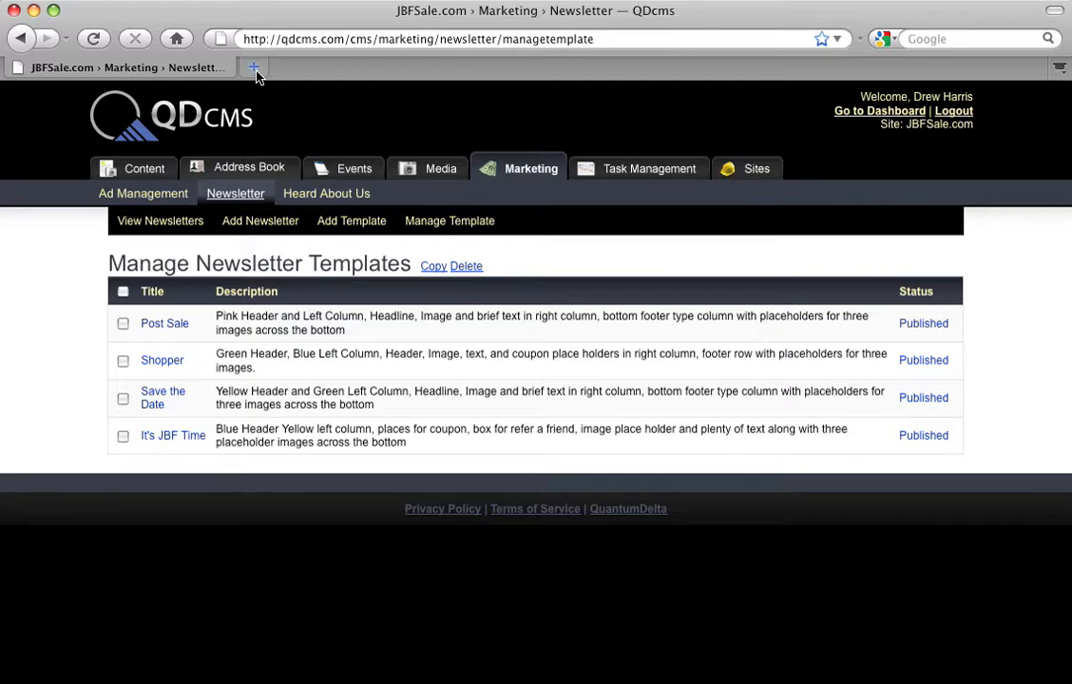
# Step: Load jbfsale.com in a new tab and open its Find an Event page
pyautogui.write('jbf')
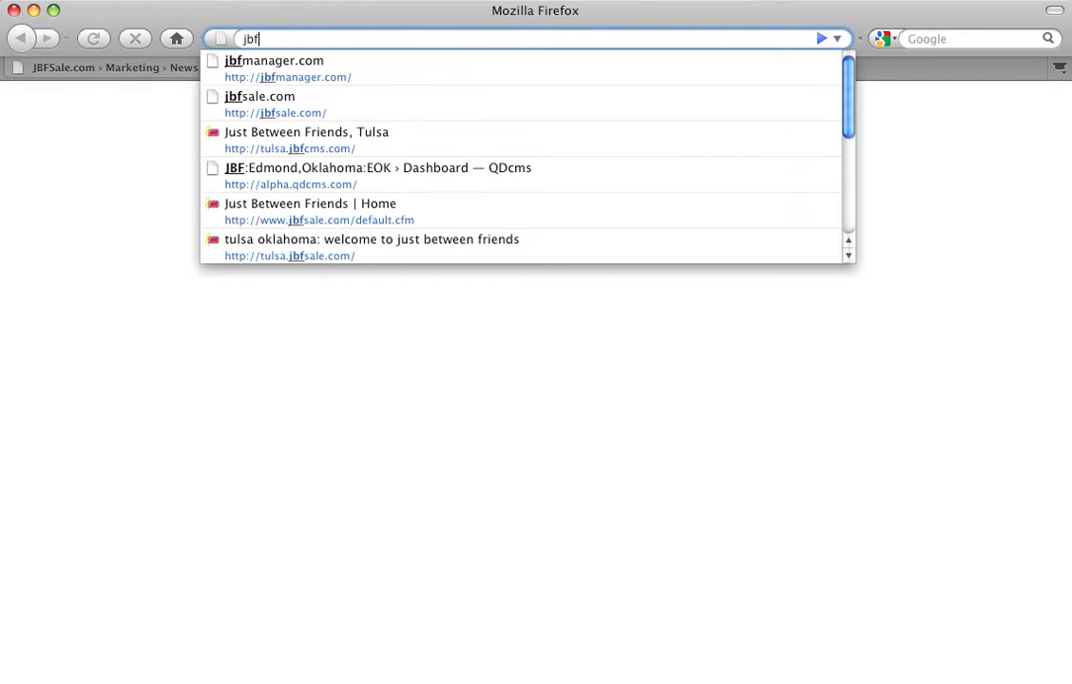
pyautogui.click(258, 96)
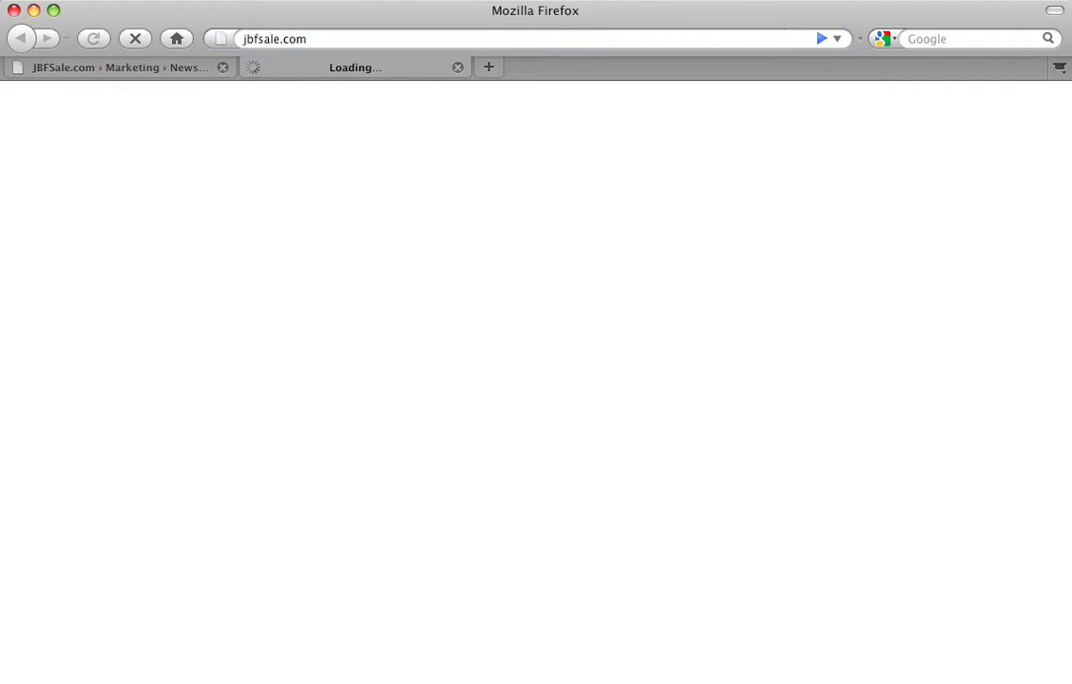
pyautogui.moveTo(320, 102)
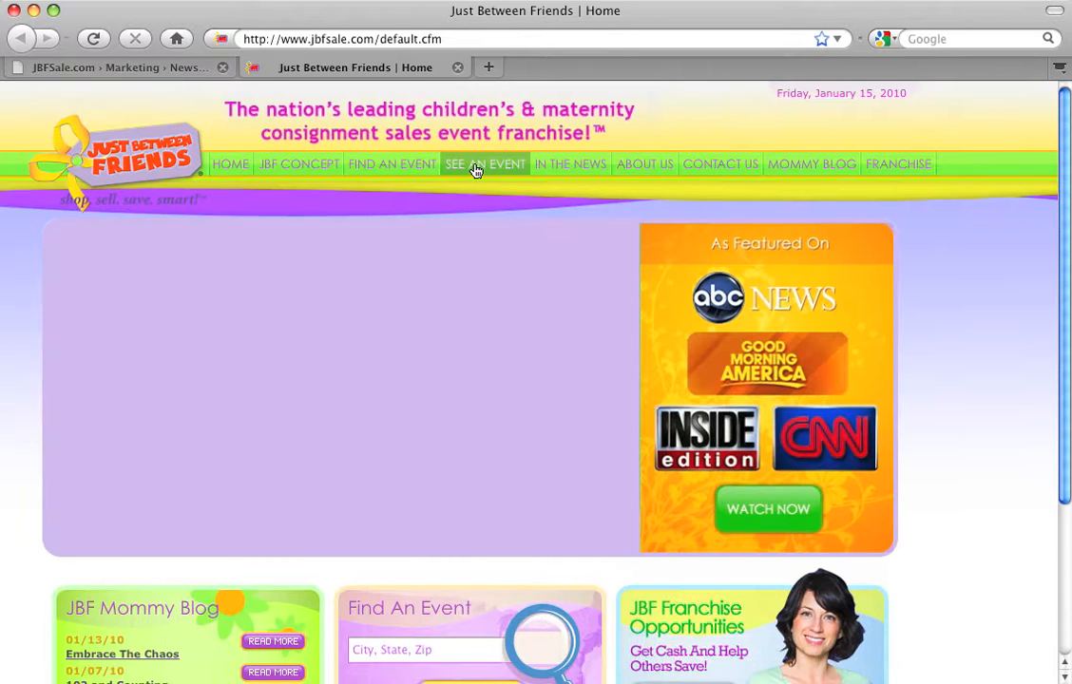
pyautogui.click(392, 163)
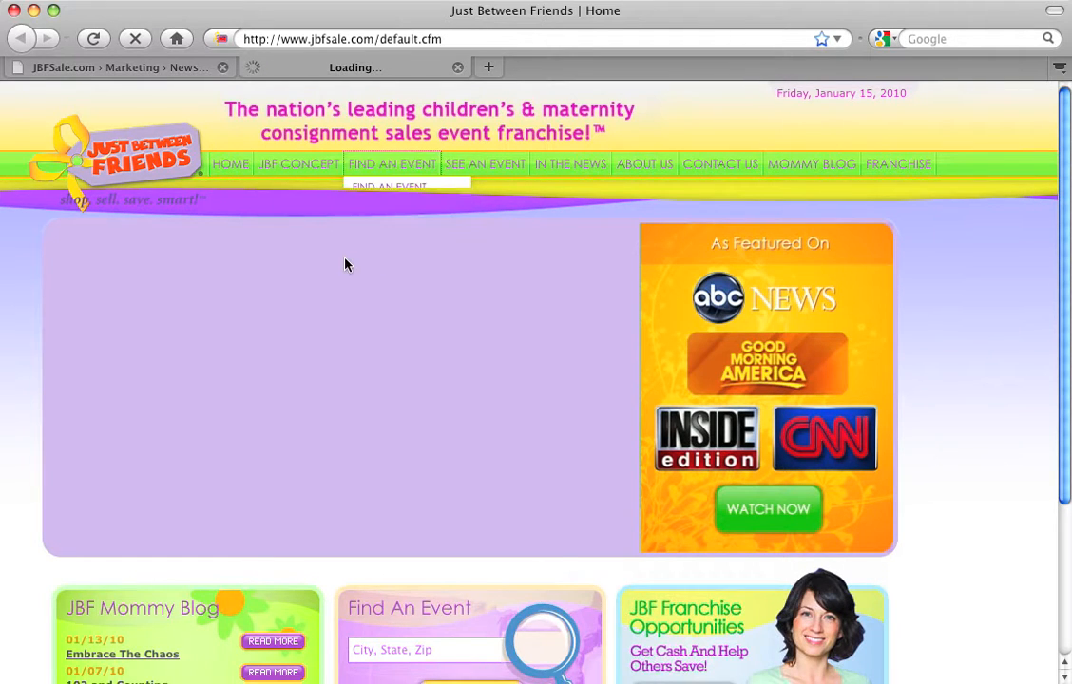
pyautogui.click(392, 163)
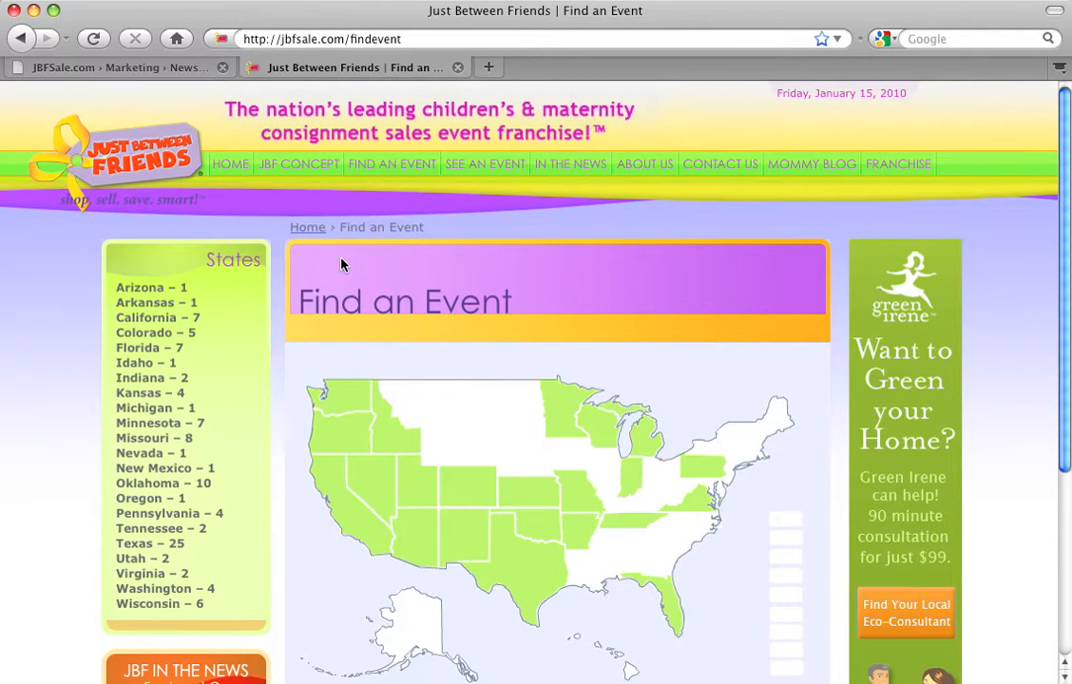
pyautogui.moveTo(178, 605)
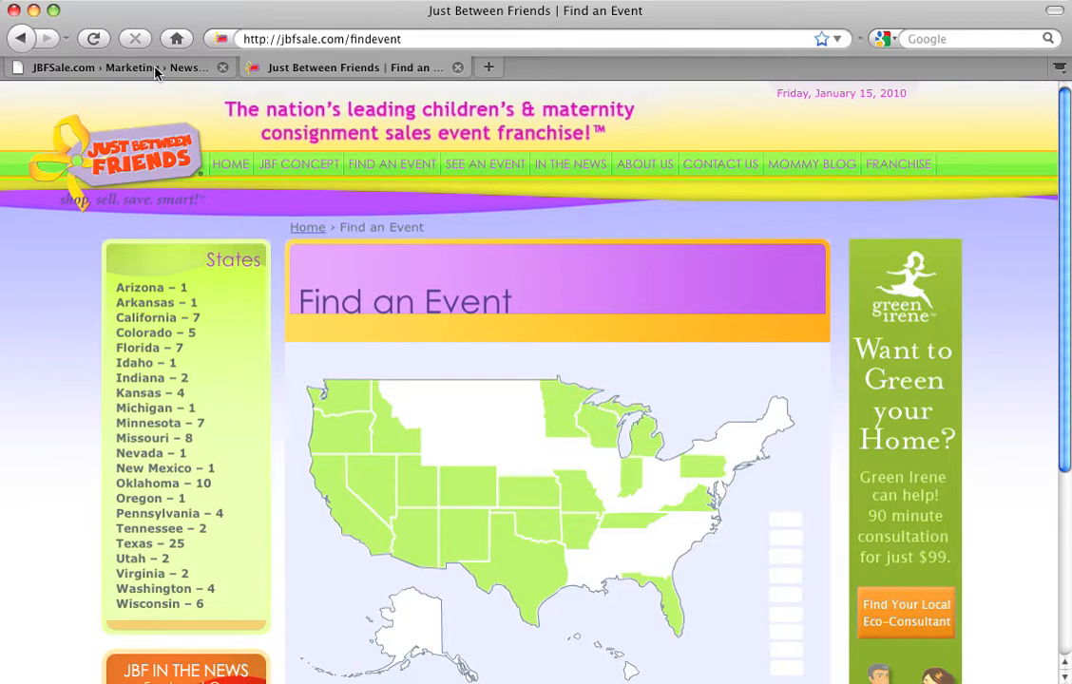
# Step: Switch back to the QDcms tab showing the Manage Newsletter Templates list
pyautogui.click(114, 68)
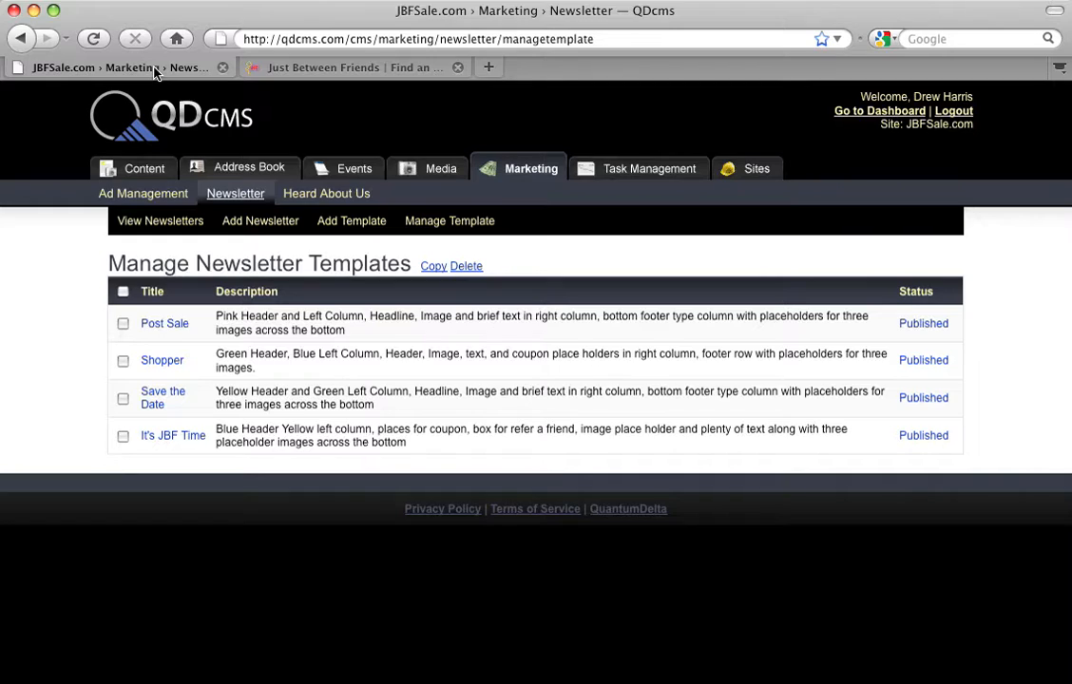
pyautogui.moveTo(60, 378)
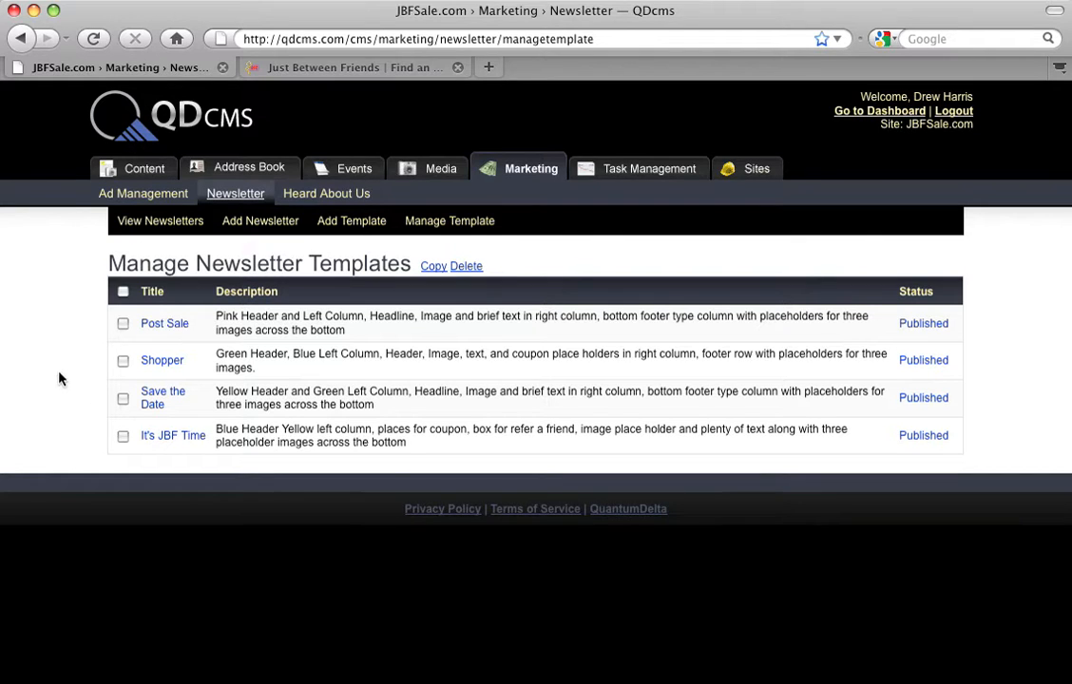
pyautogui.moveTo(50, 380)
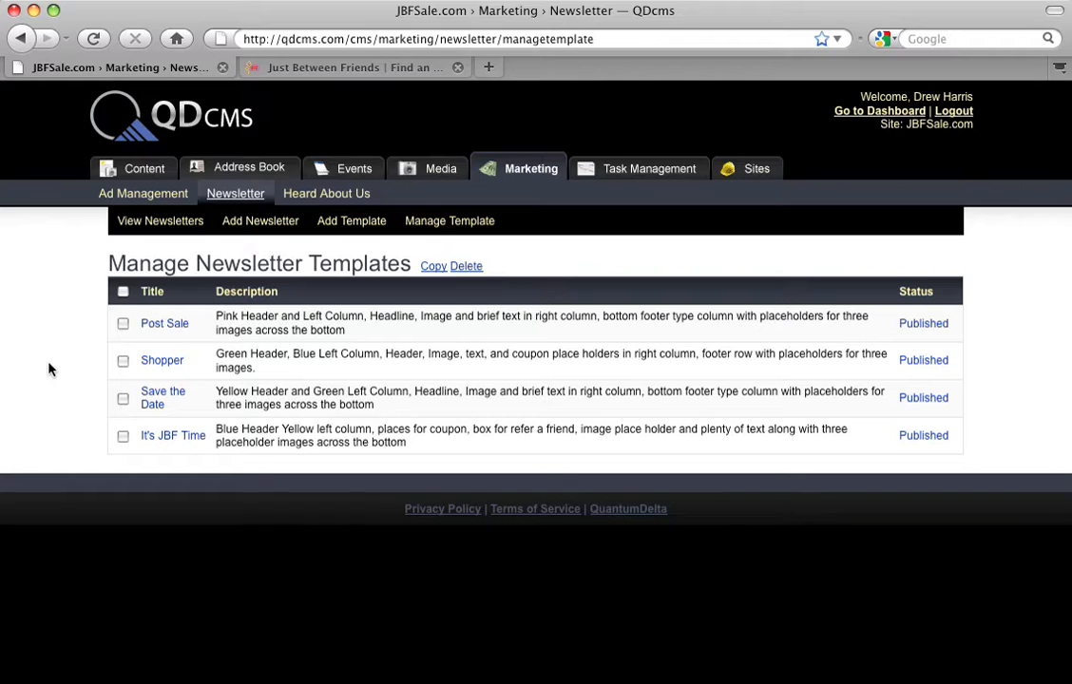
pyautogui.moveTo(157, 330)
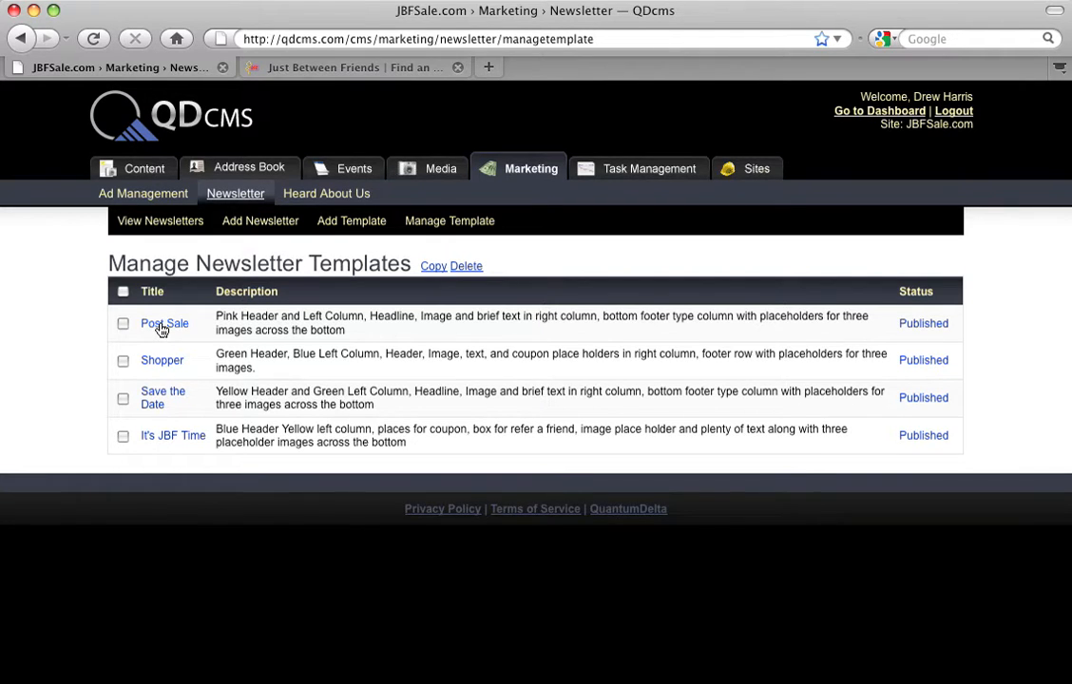
# Step: Open the Post Sale template in the Edit Newsletter Template form
pyautogui.click(163, 323)
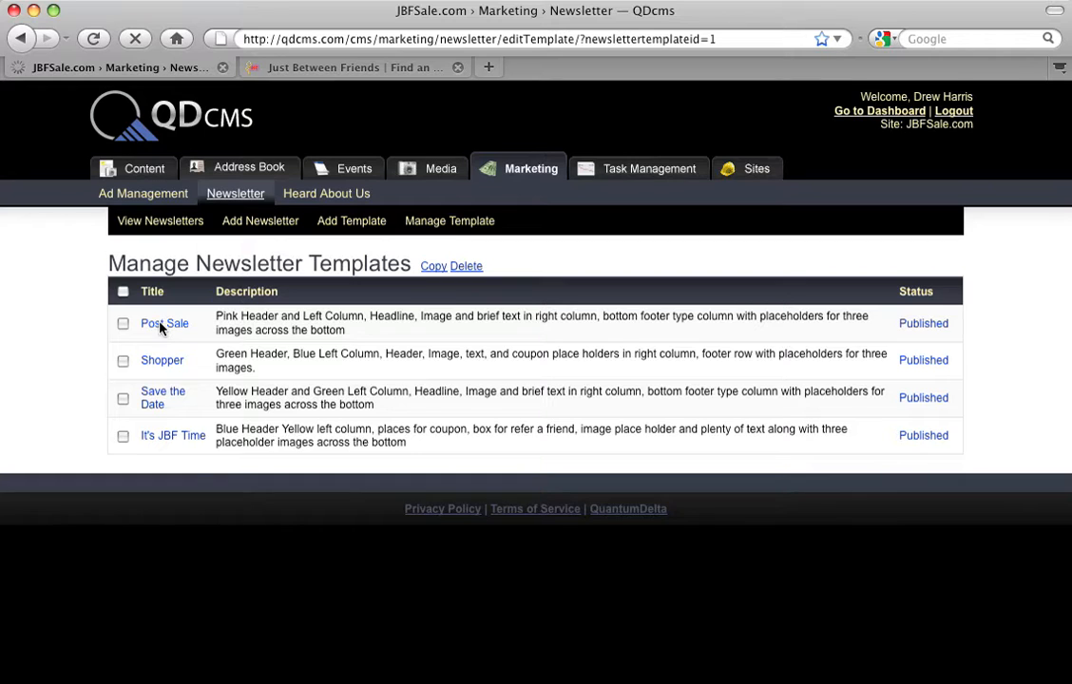
pyautogui.click(164, 324)
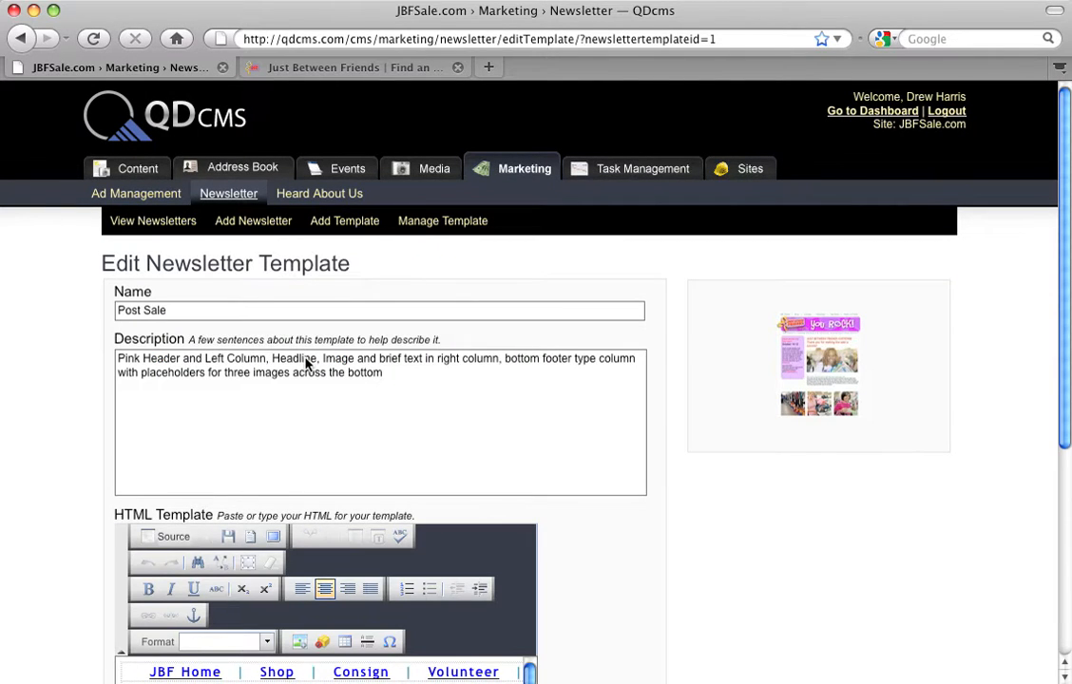
pyautogui.moveTo(751, 392)
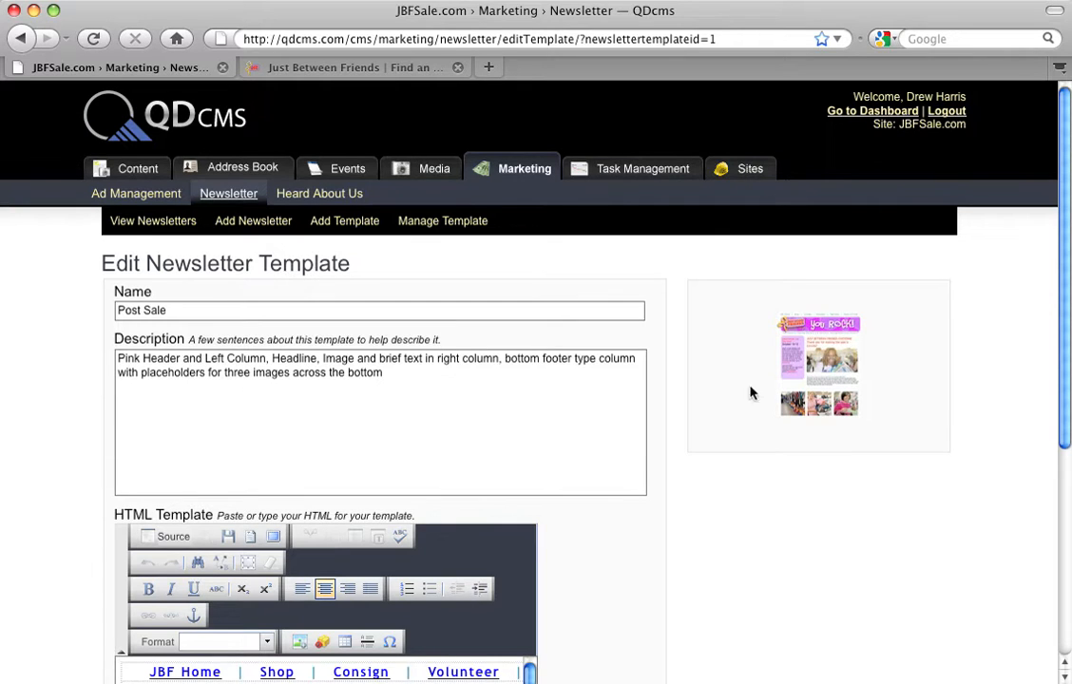
pyautogui.moveTo(917, 437)
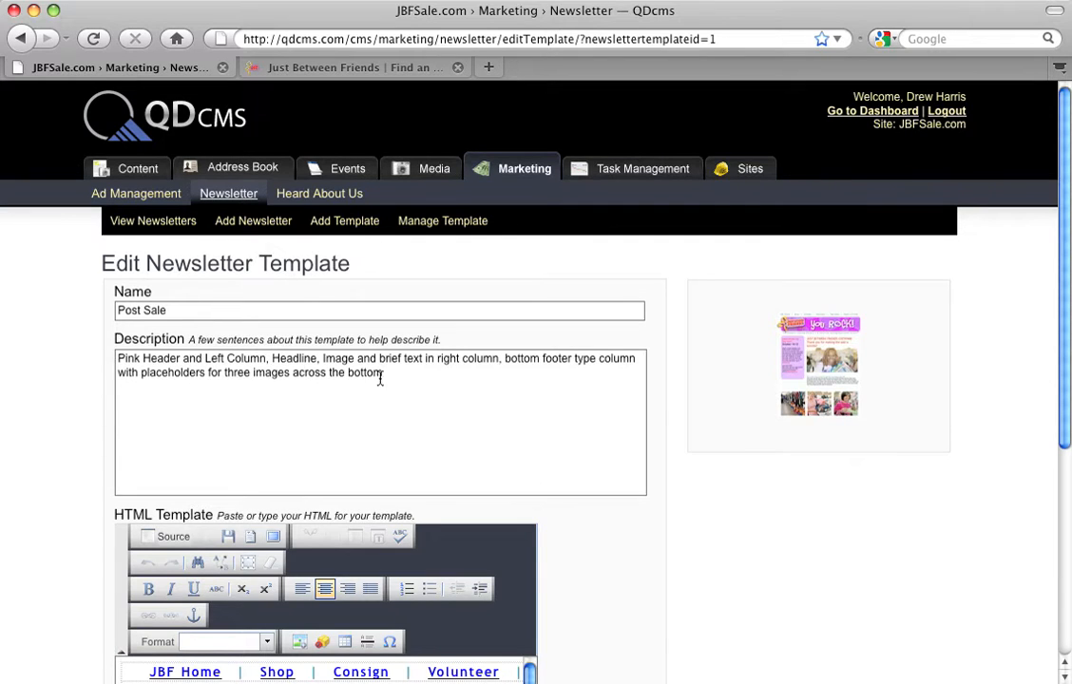
pyautogui.moveTo(440, 377)
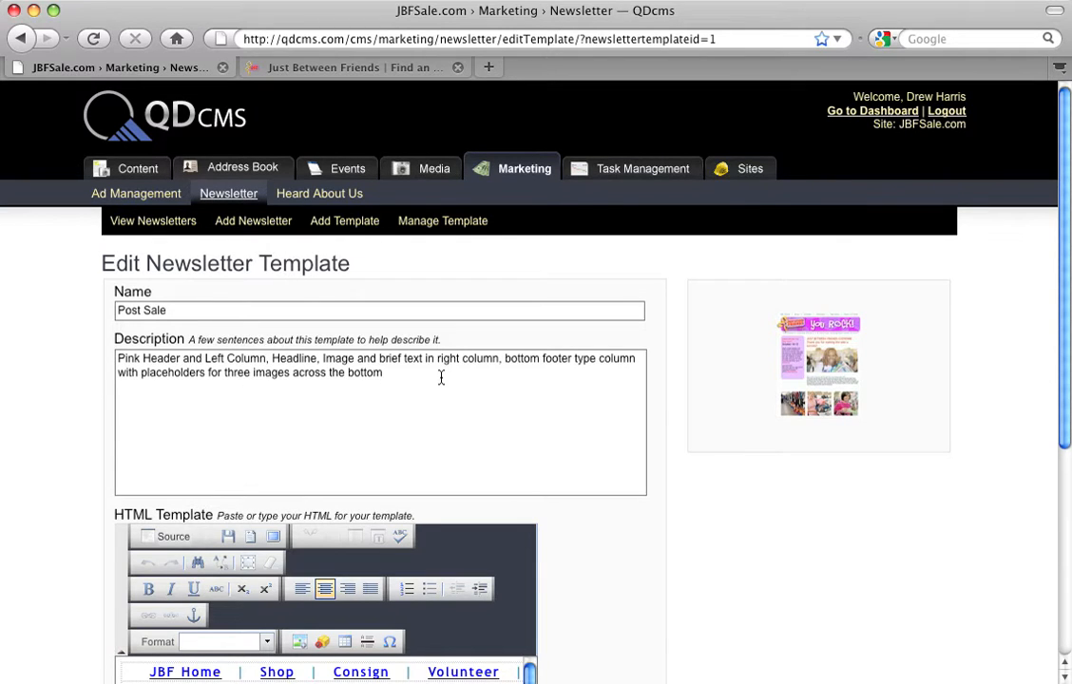
pyautogui.moveTo(979, 473)
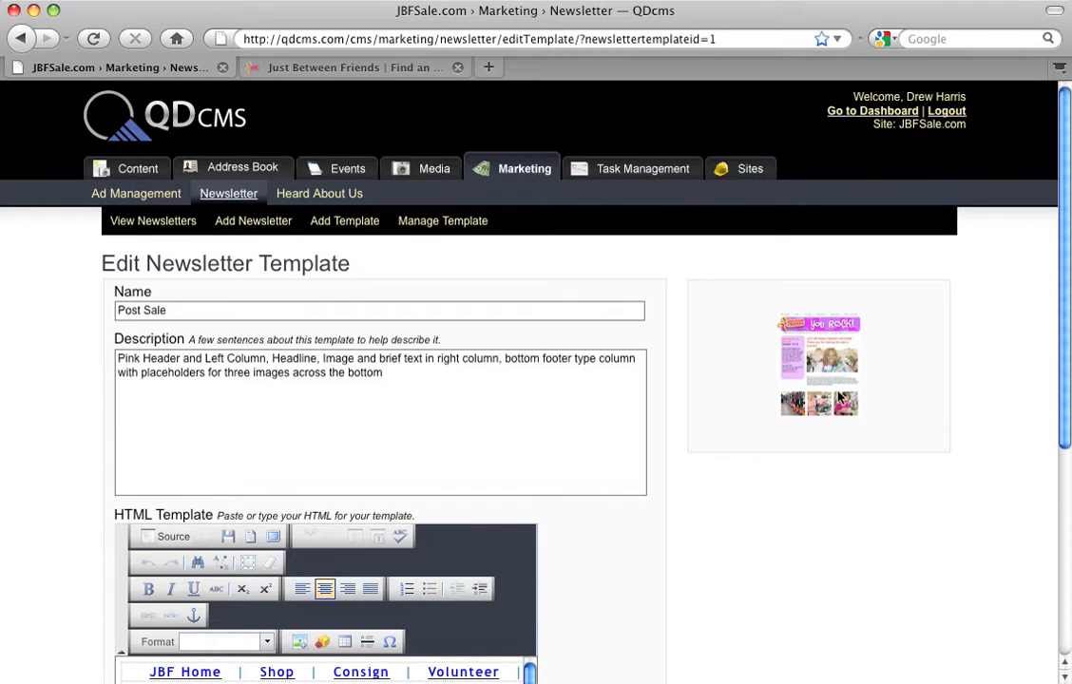
pyautogui.moveTo(957, 431)
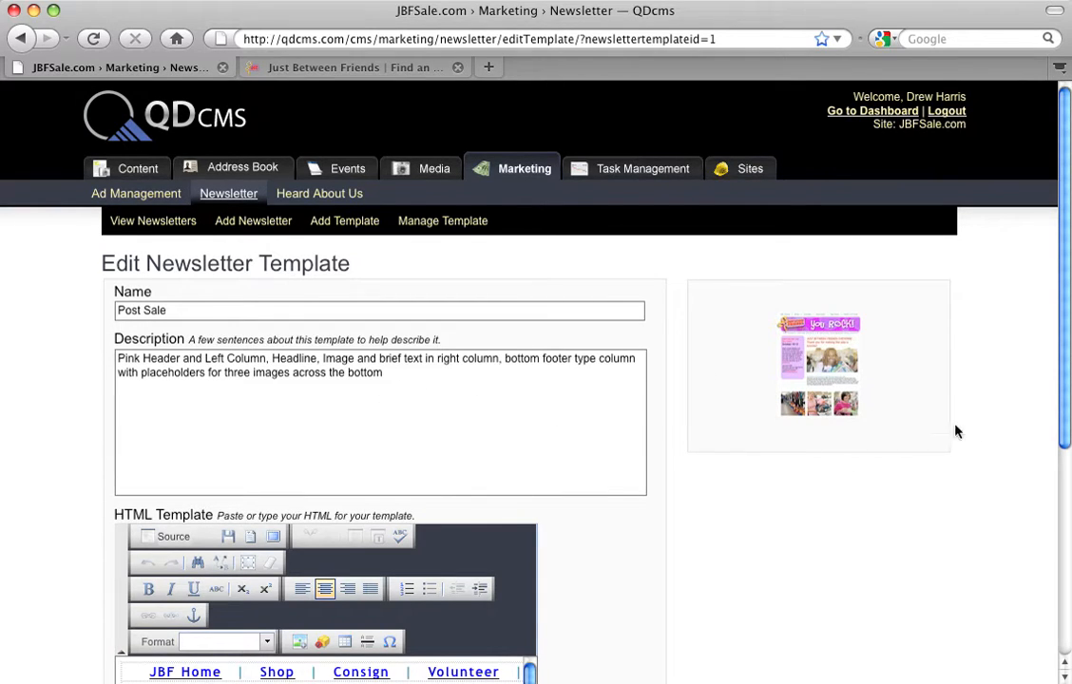
# Step: Scroll down to the Post Sale template's HTML editor with its banner layout
pyautogui.scroll(-3)
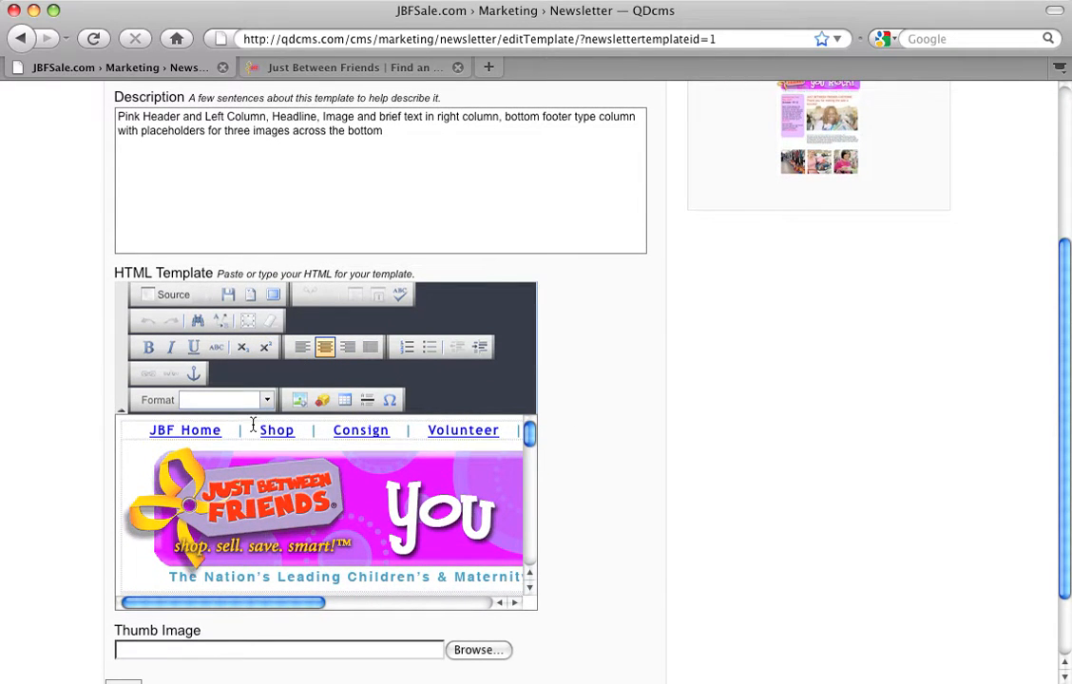
pyautogui.moveTo(234, 379)
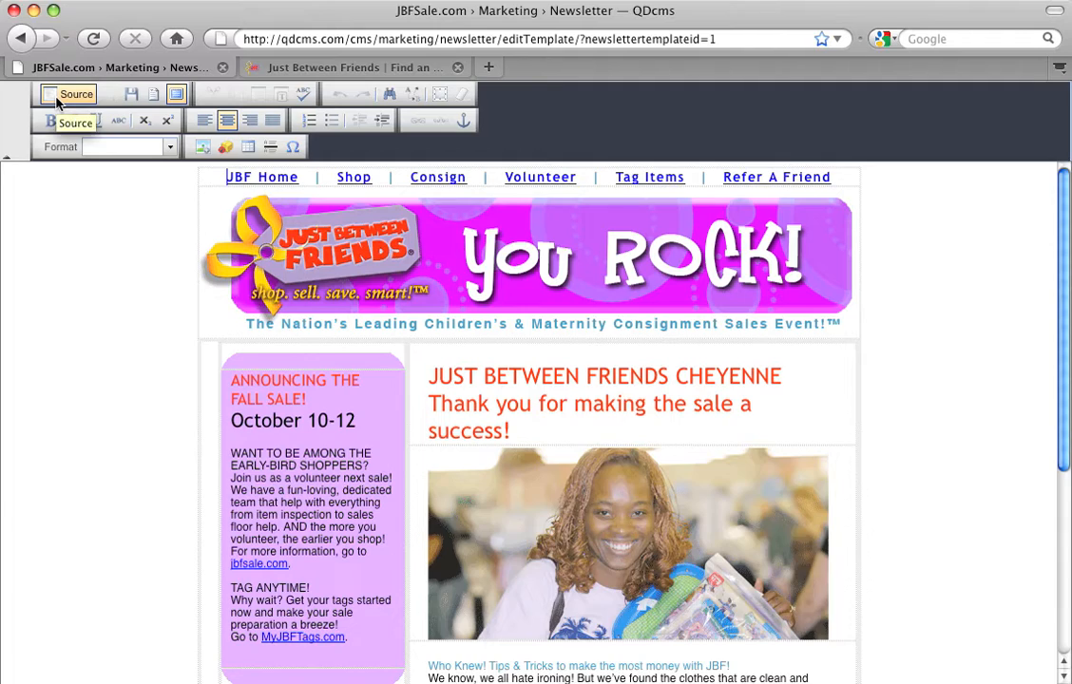
# Step: Switch the Post Sale body to Source view and scroll through the HTML markup
pyautogui.click(75, 93)
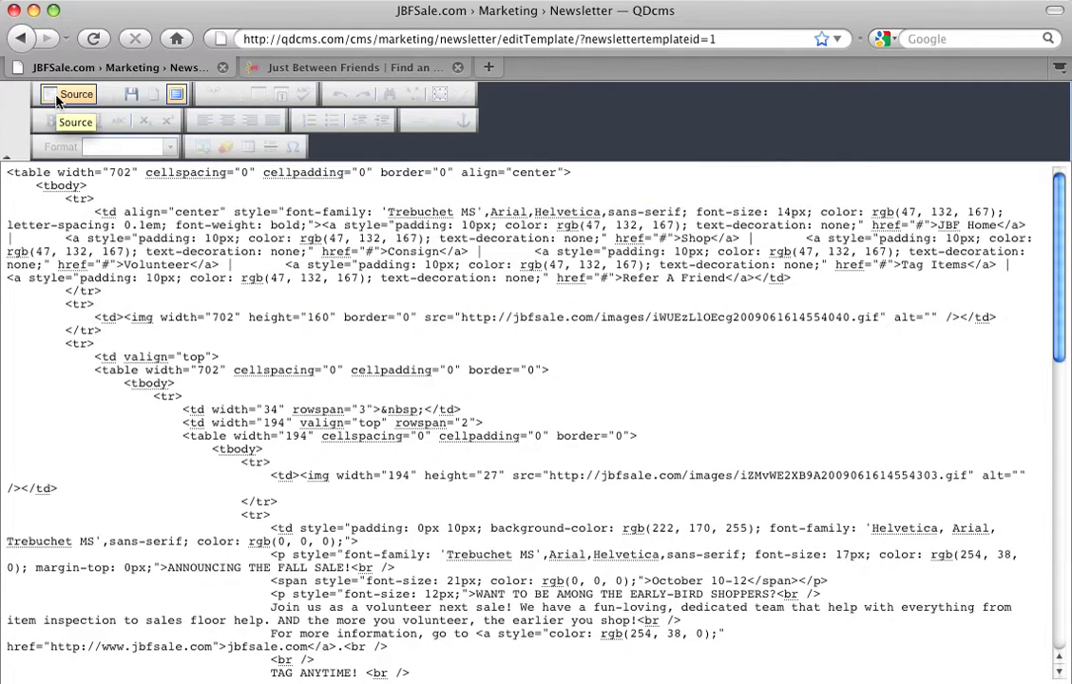
pyautogui.click(75, 94)
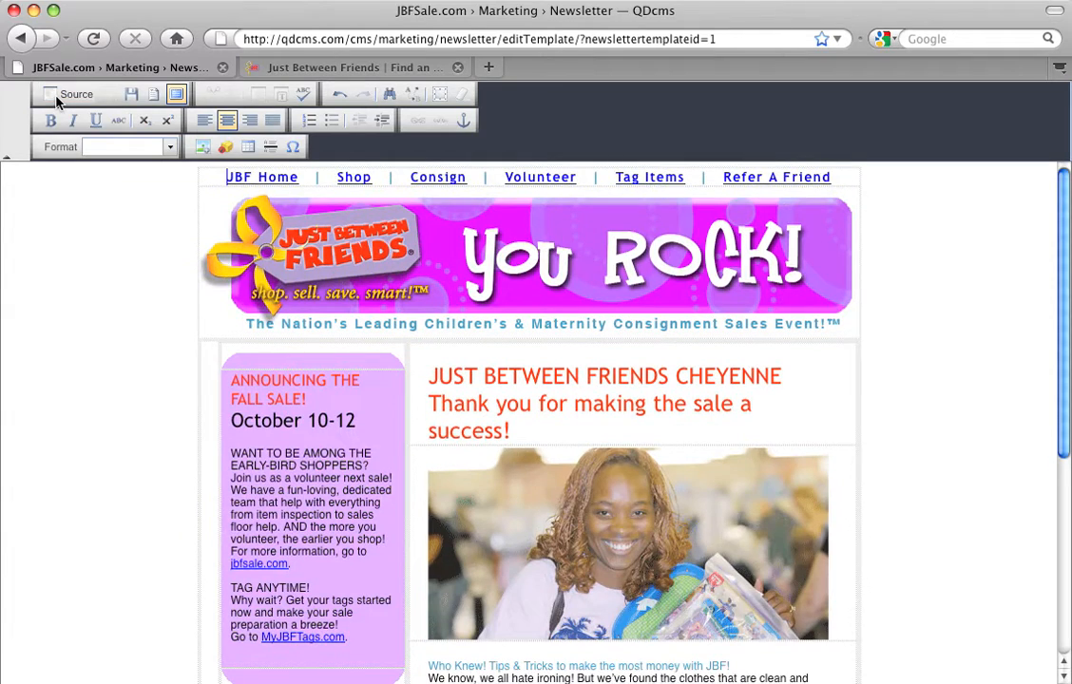
pyautogui.click(69, 94)
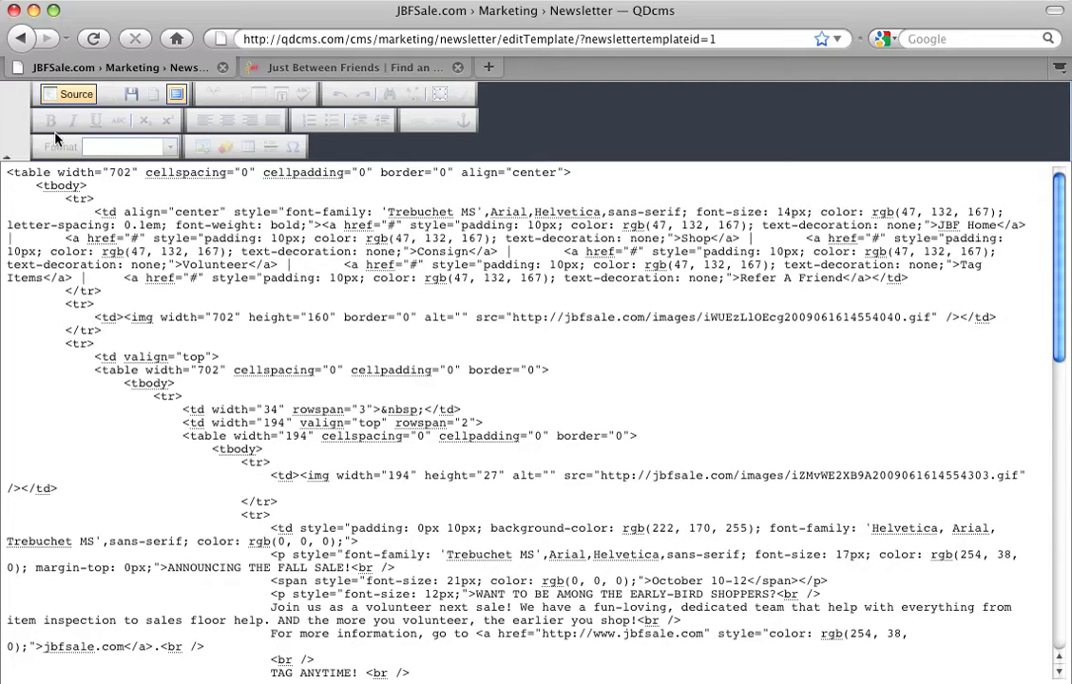
pyautogui.moveTo(7, 177)
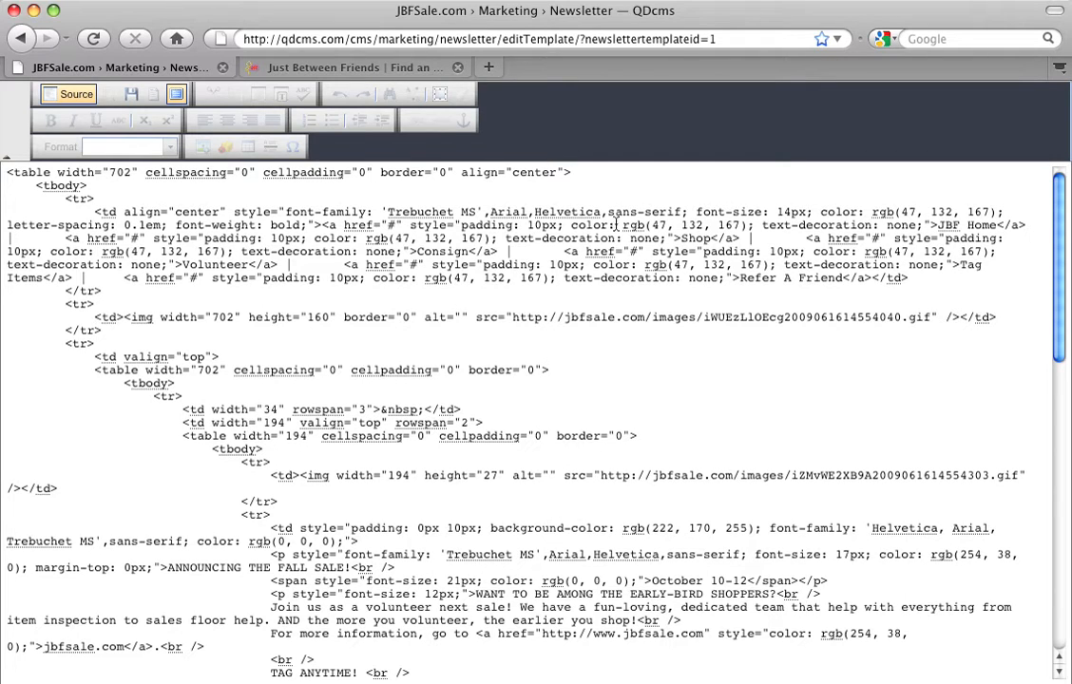
pyautogui.moveTo(338, 391)
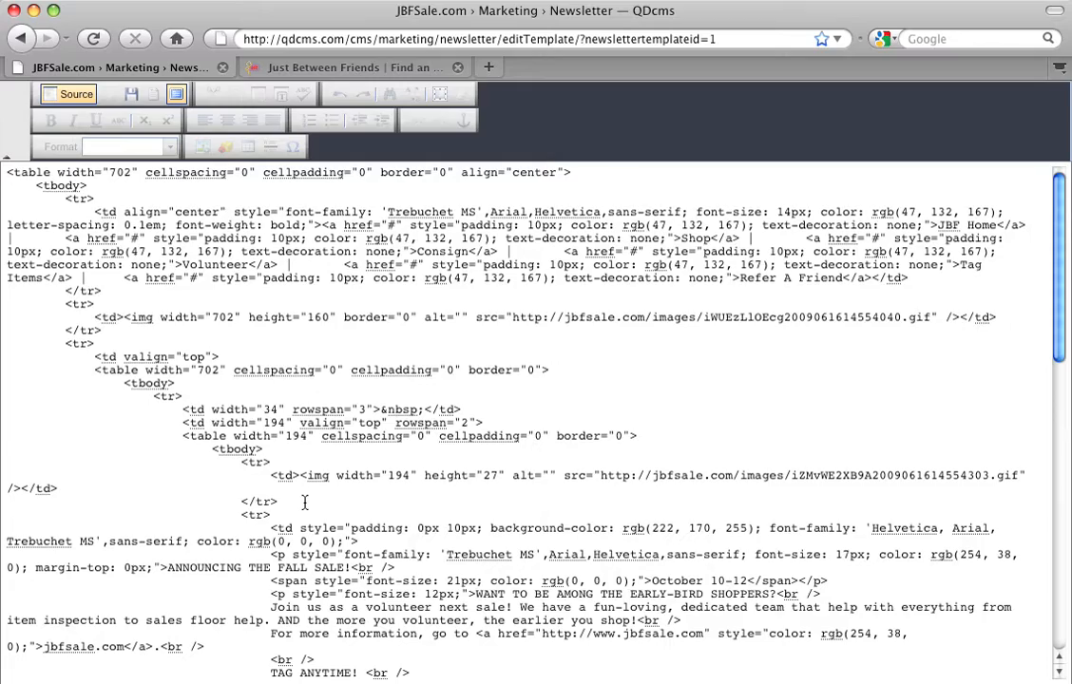
pyautogui.scroll(-3)
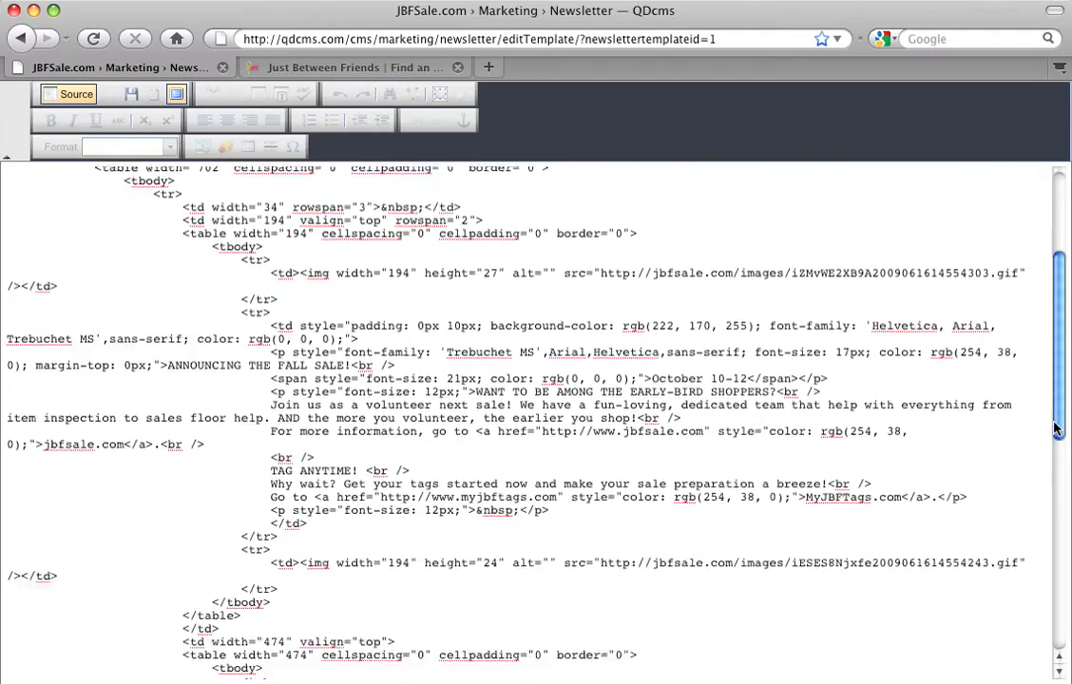
pyautogui.scroll(-3)
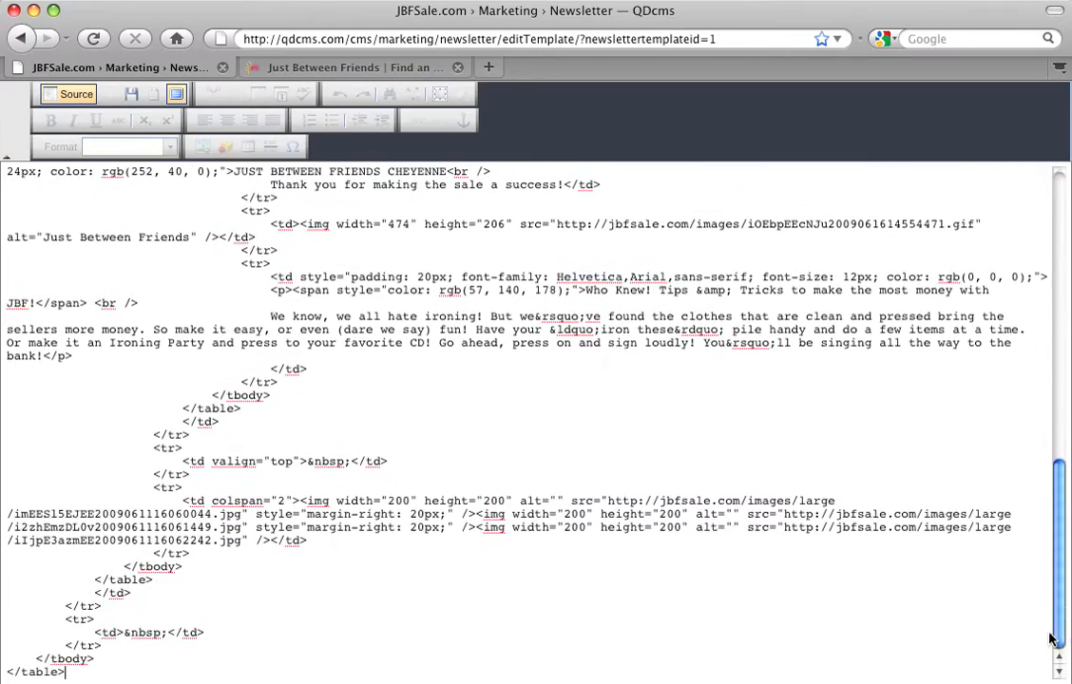
pyautogui.scroll(3)
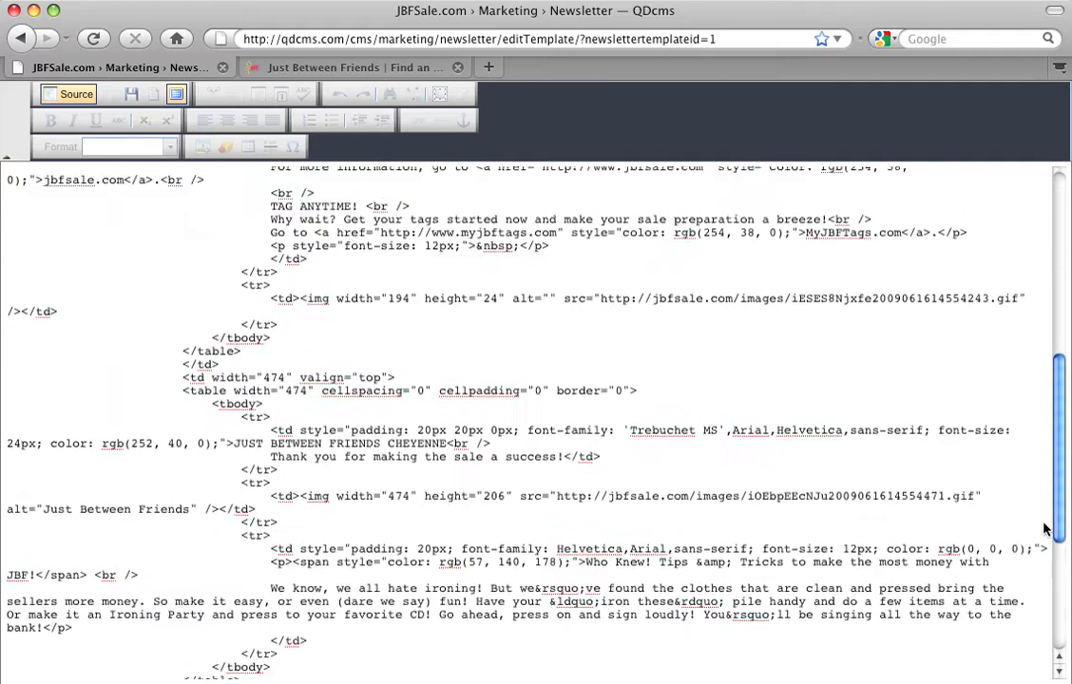
pyautogui.scroll(3)
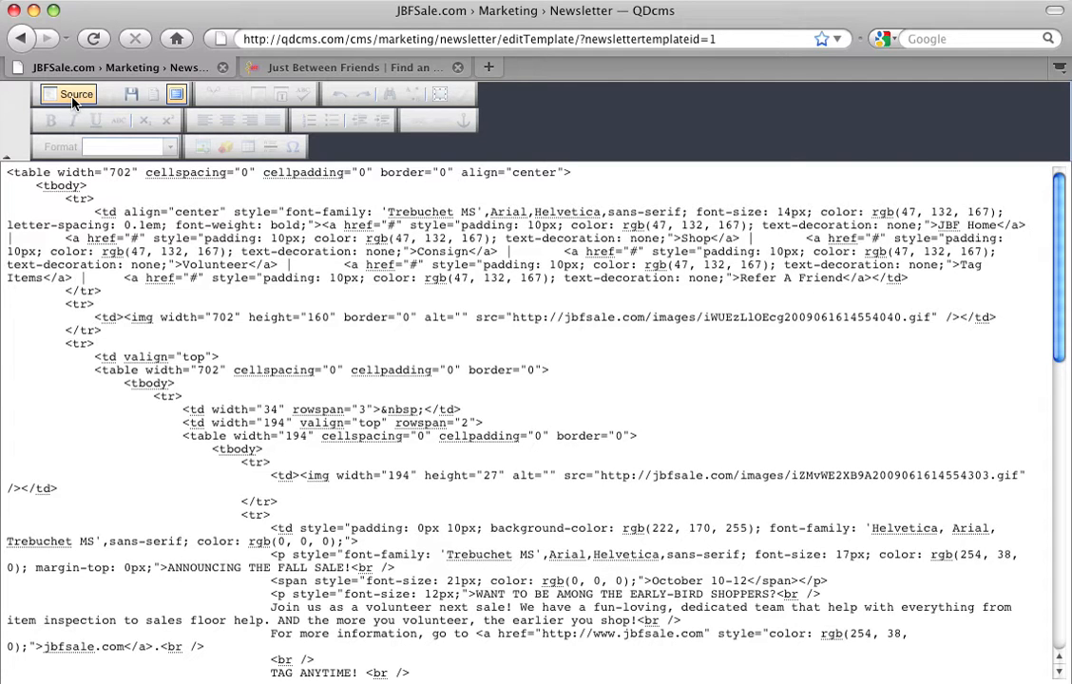
pyautogui.moveTo(77, 102)
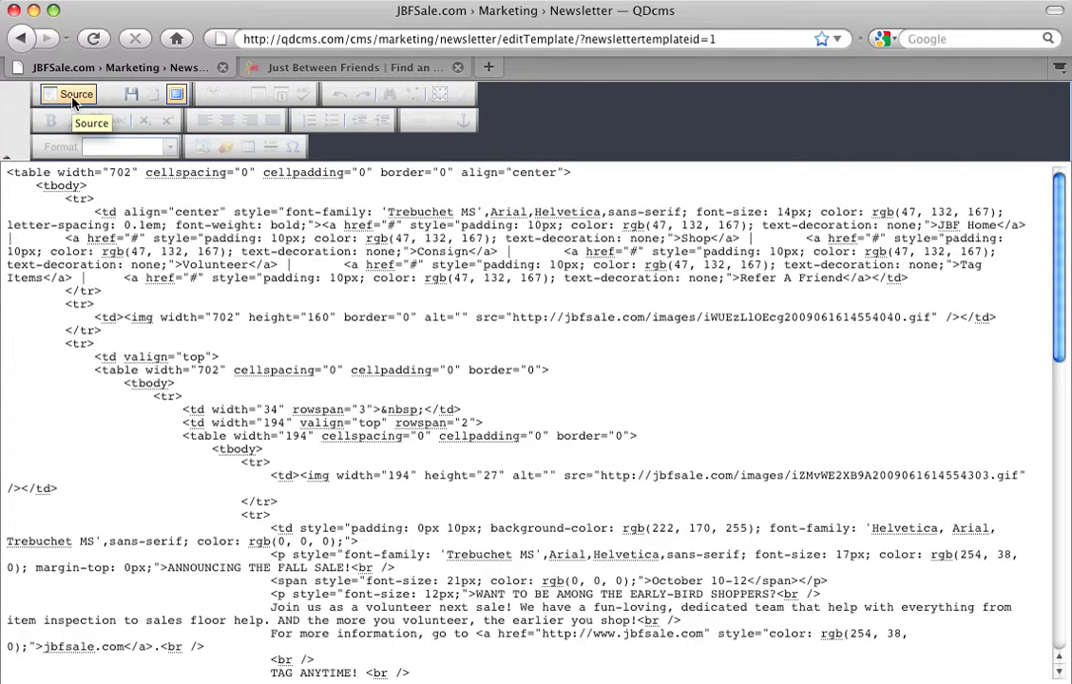
# Step: Toggle Source off and scroll through the rendered You Rock! newsletter layout
pyautogui.click(67, 93)
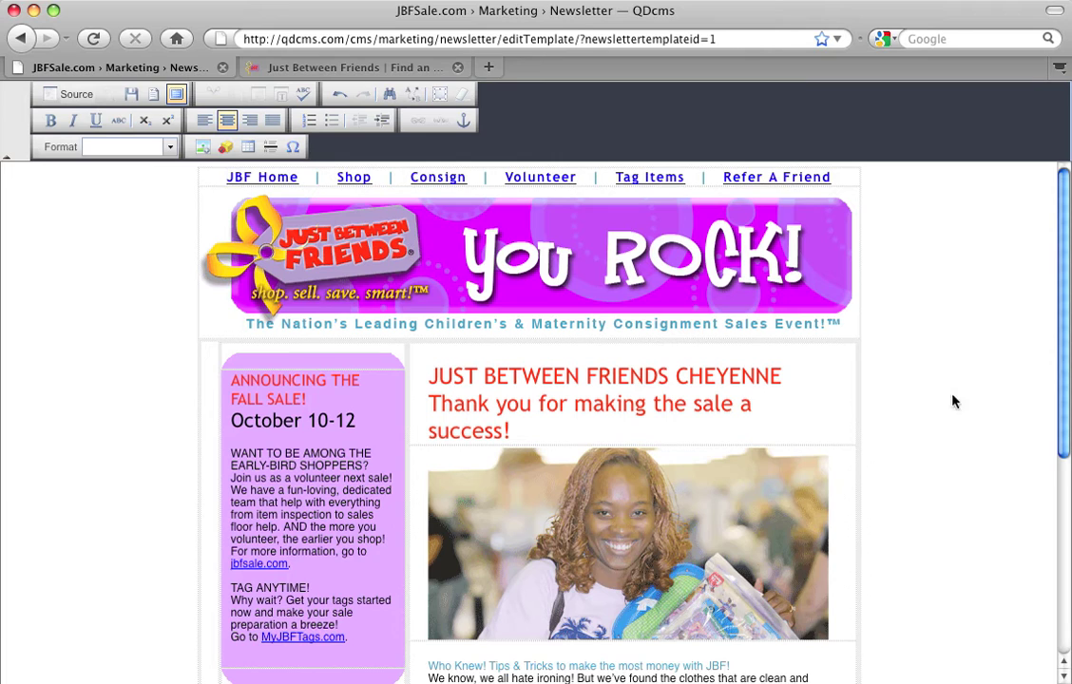
pyautogui.scroll(-3)
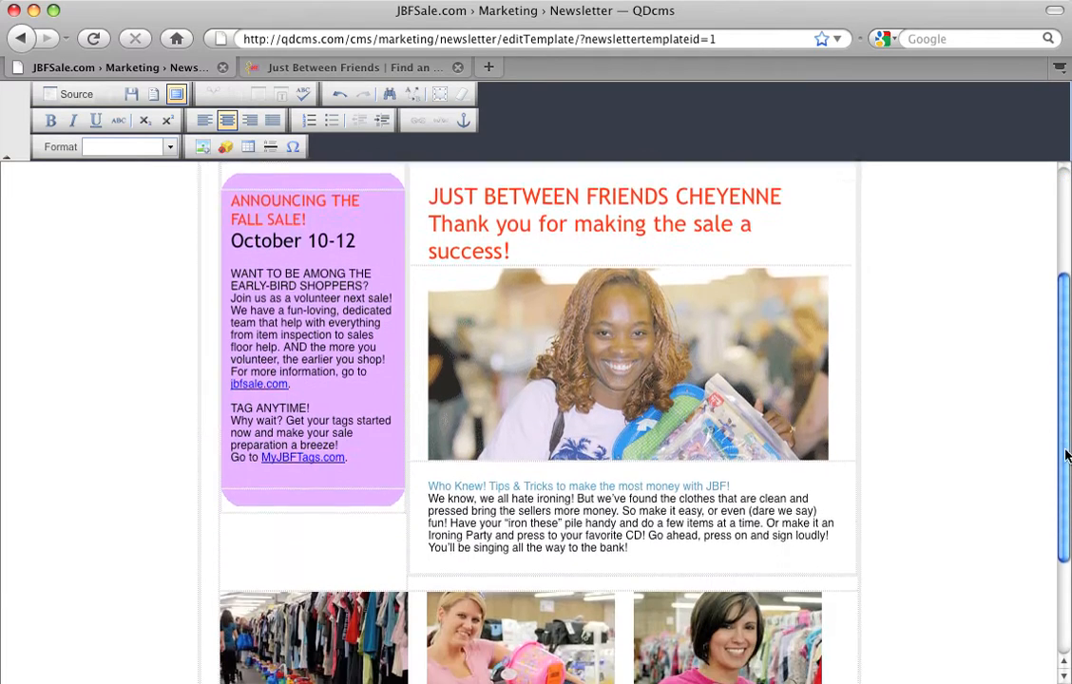
pyautogui.scroll(-3)
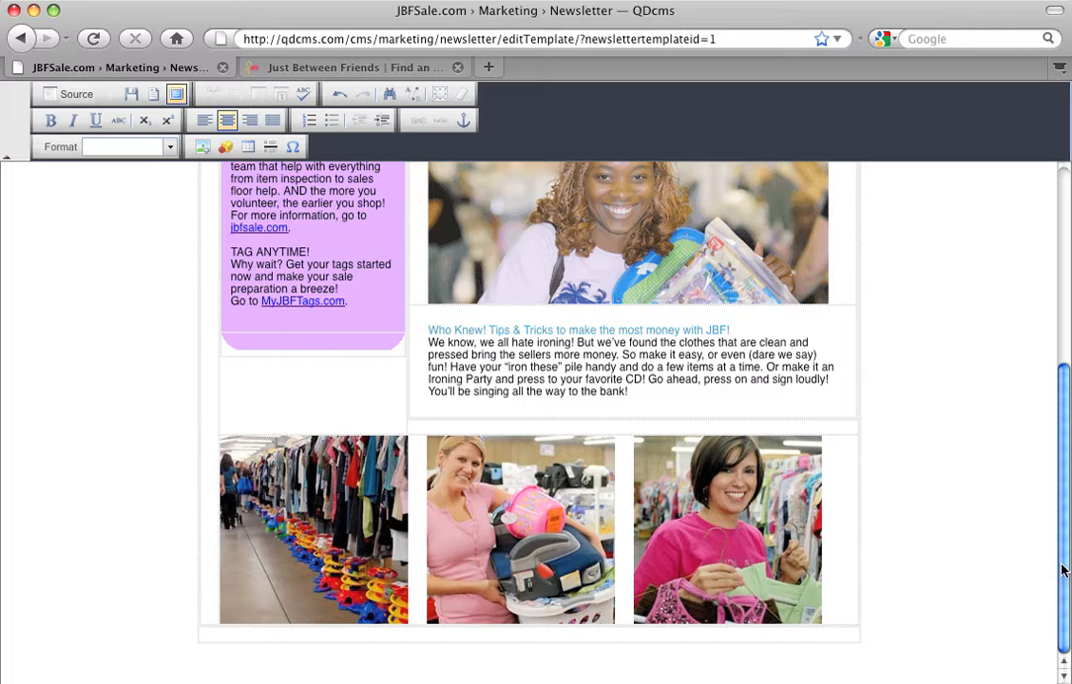
pyautogui.scroll(3)
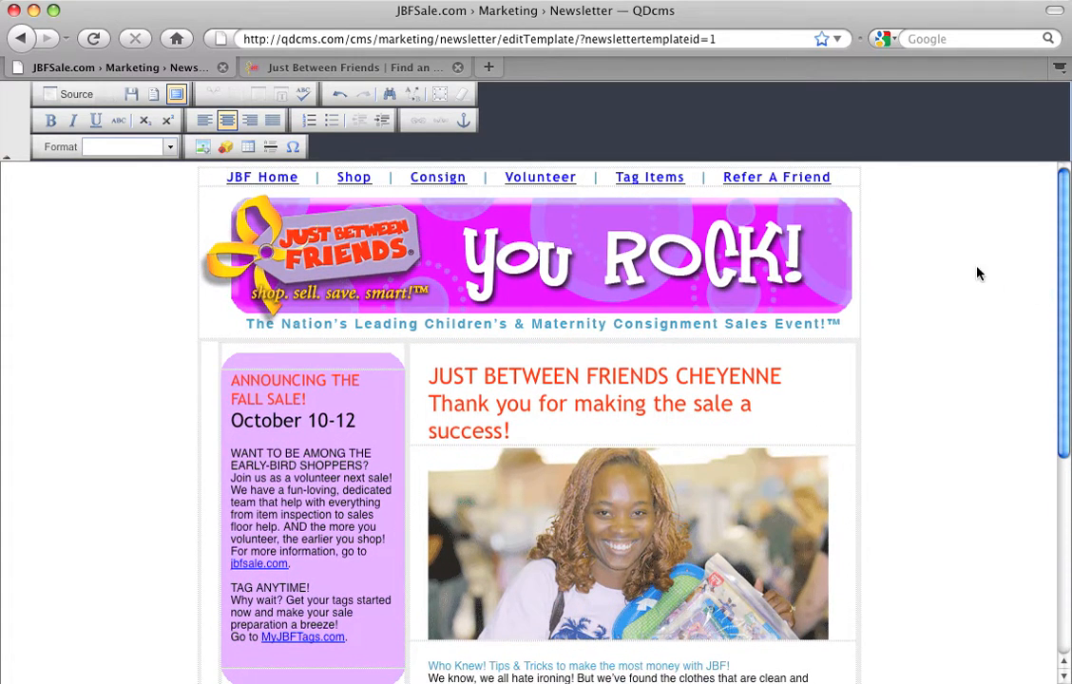
pyautogui.moveTo(412, 426)
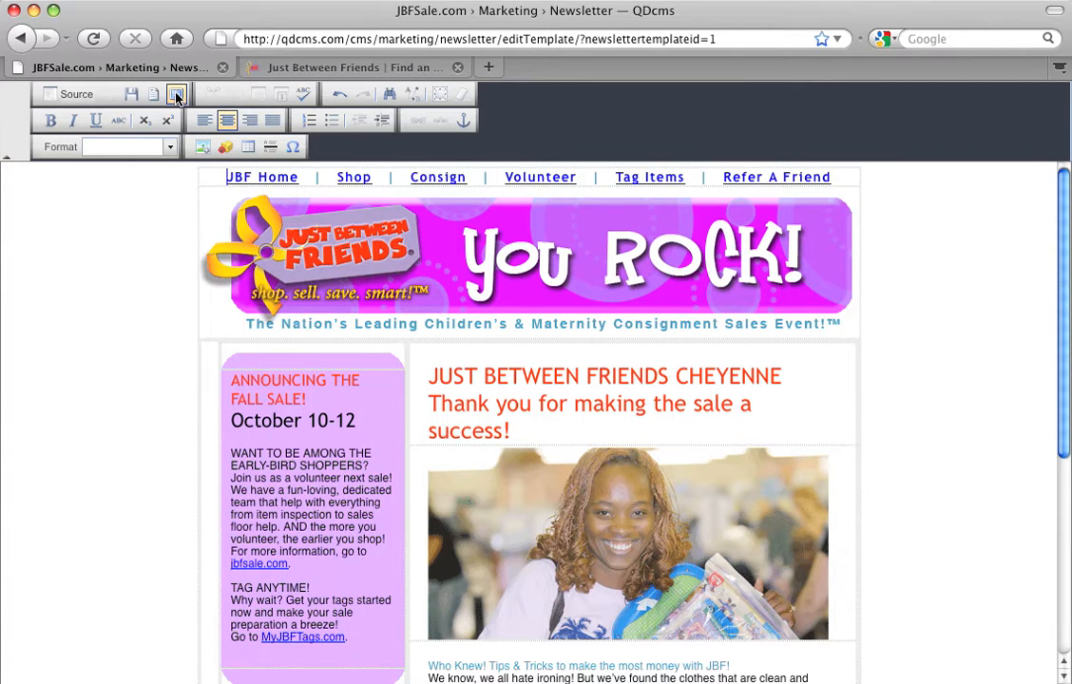
pyautogui.moveTo(175, 95)
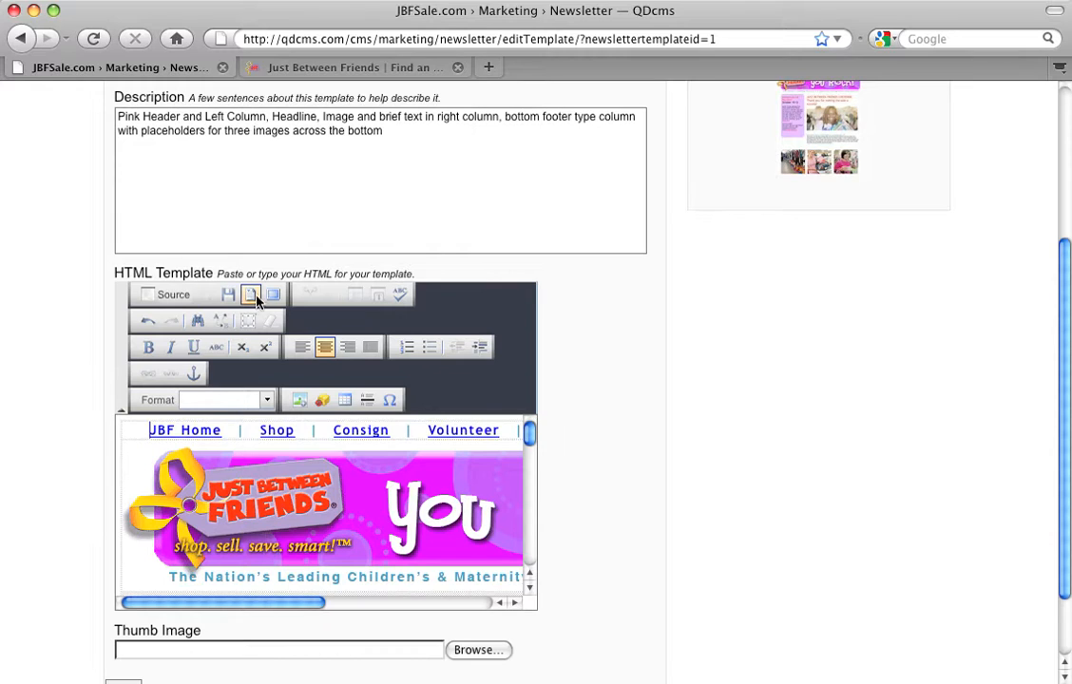
pyautogui.moveTo(275, 294)
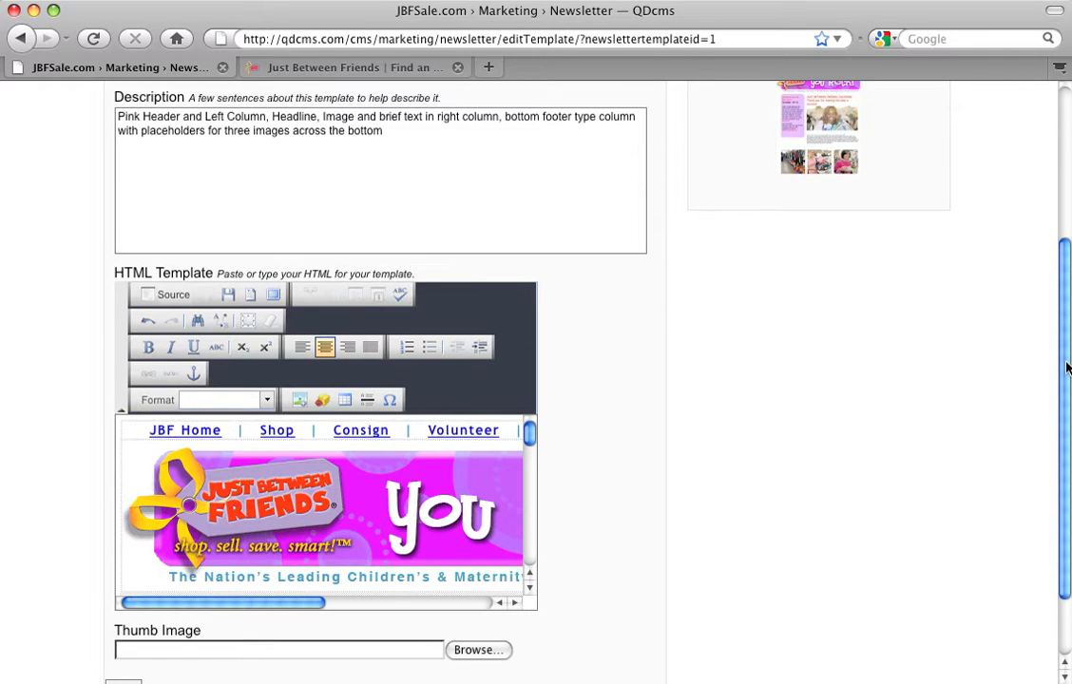
# Step: Scroll up to the template submenu and choose Add Template
pyautogui.scroll(3)
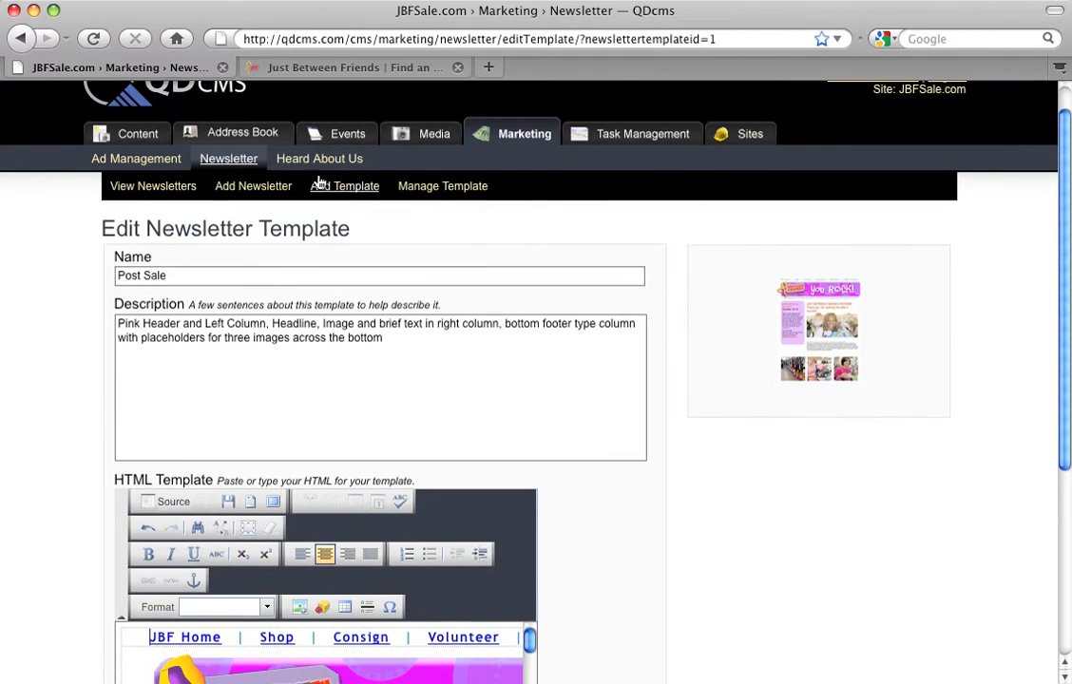
pyautogui.click(344, 186)
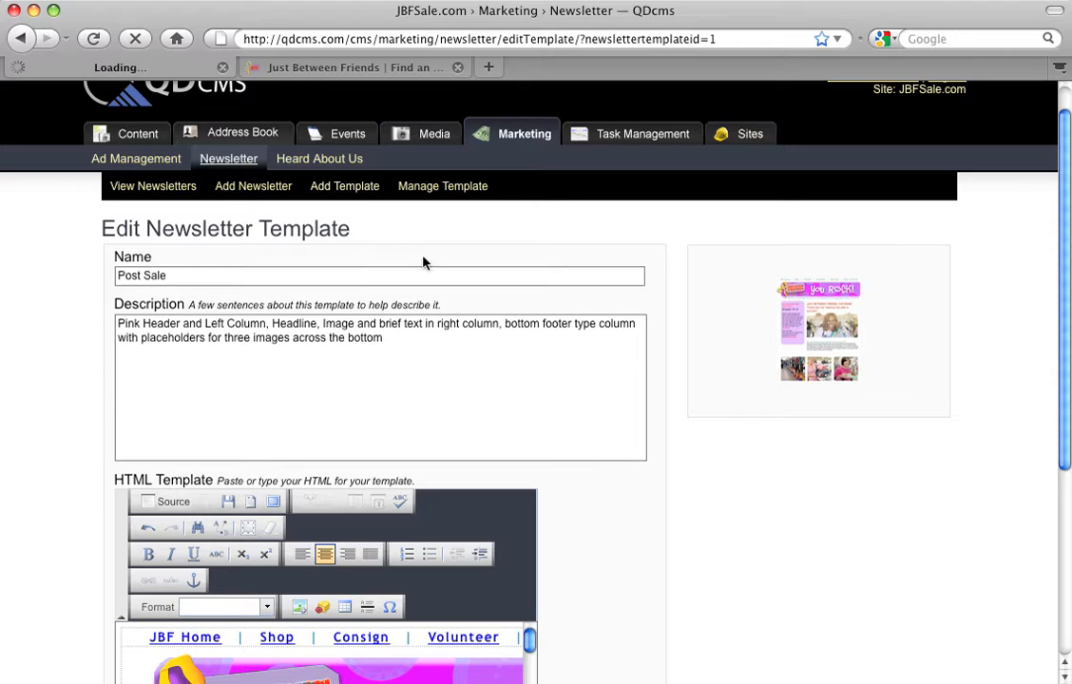
# Step: Focus the new template's Name field and switch the empty HTML editor to Source
pyautogui.click(345, 185)
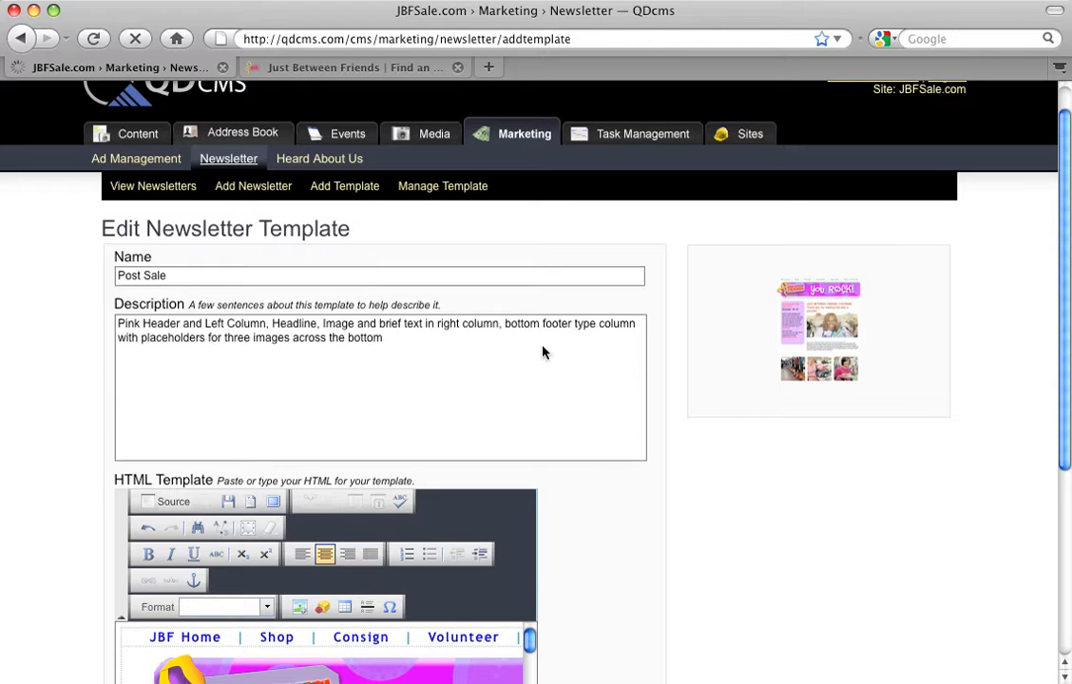
pyautogui.click(344, 186)
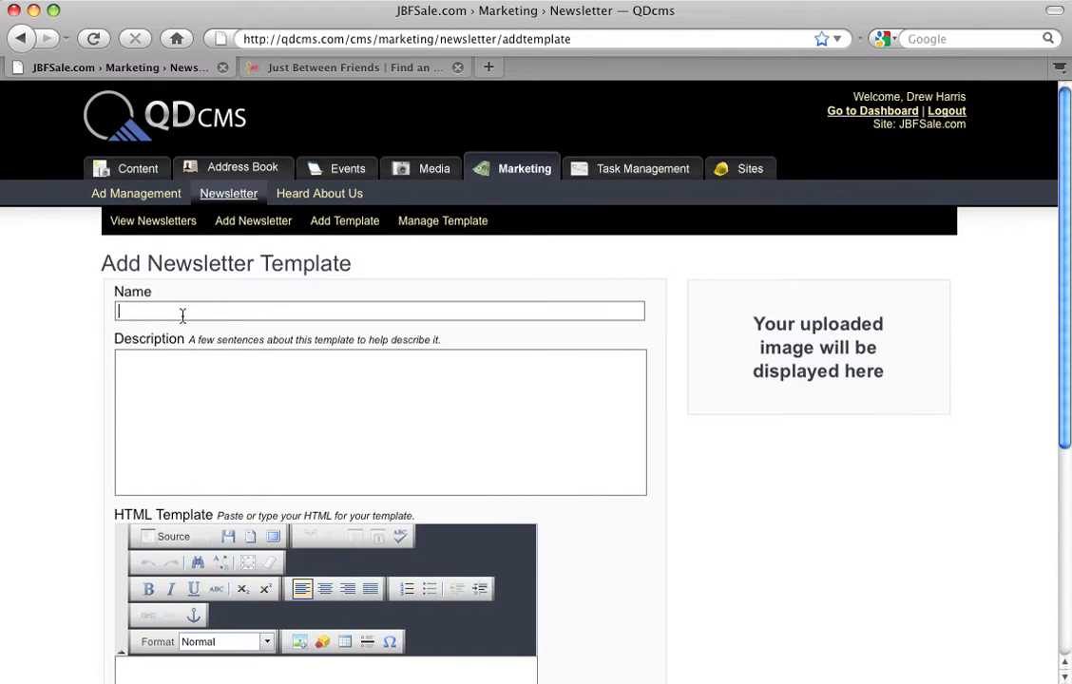
pyautogui.click(381, 418)
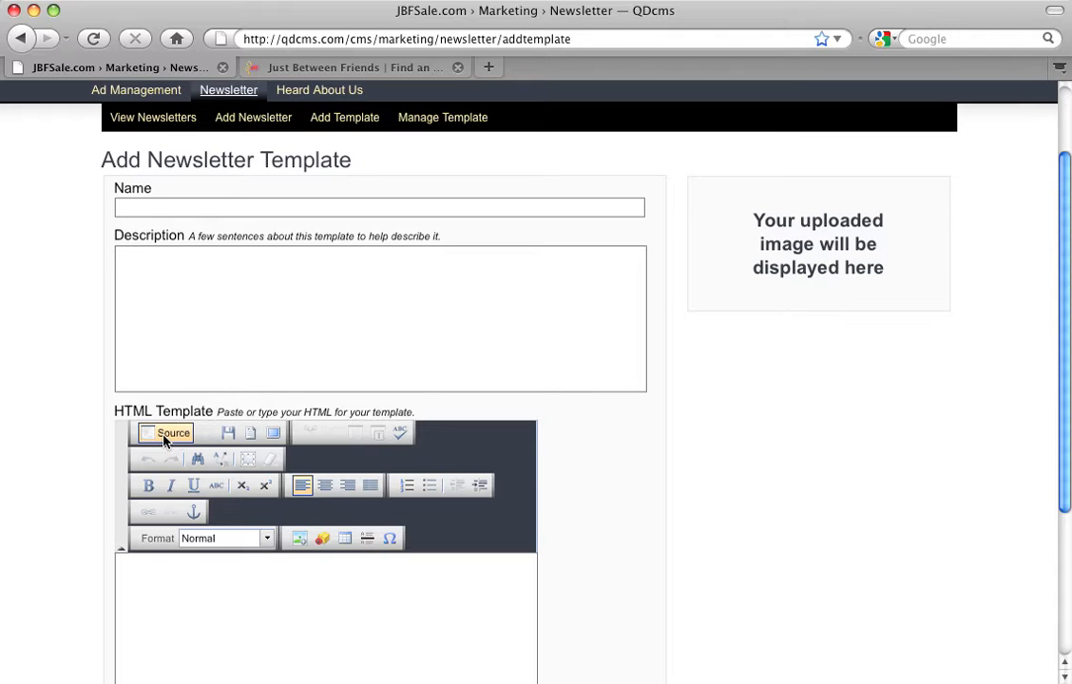
pyautogui.click(173, 433)
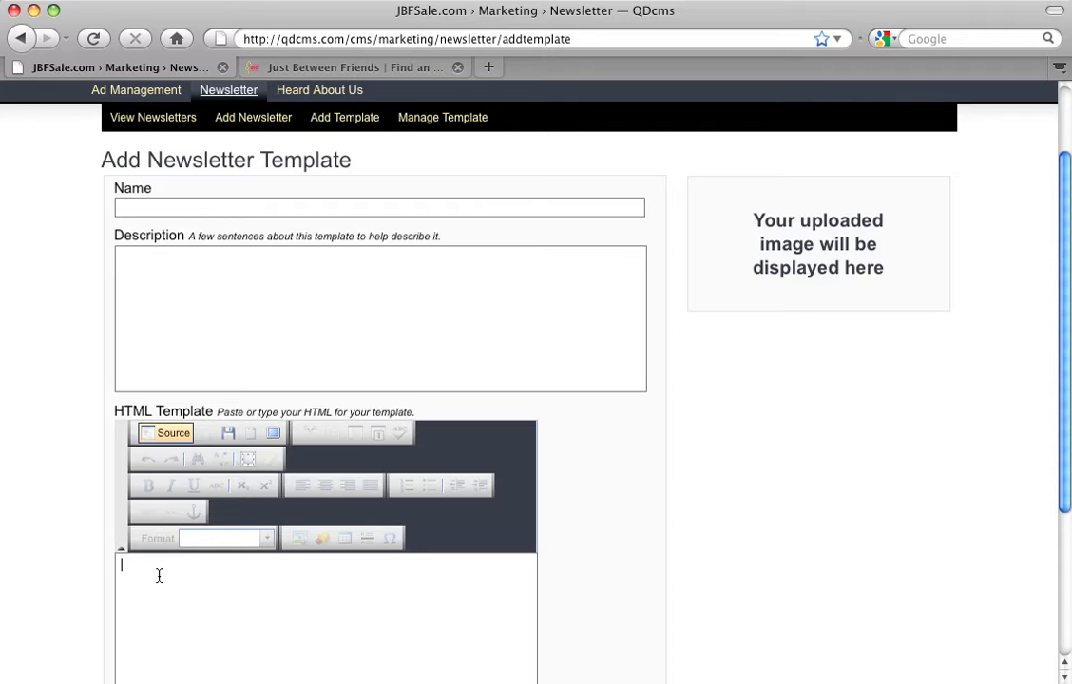
pyautogui.scroll(3)
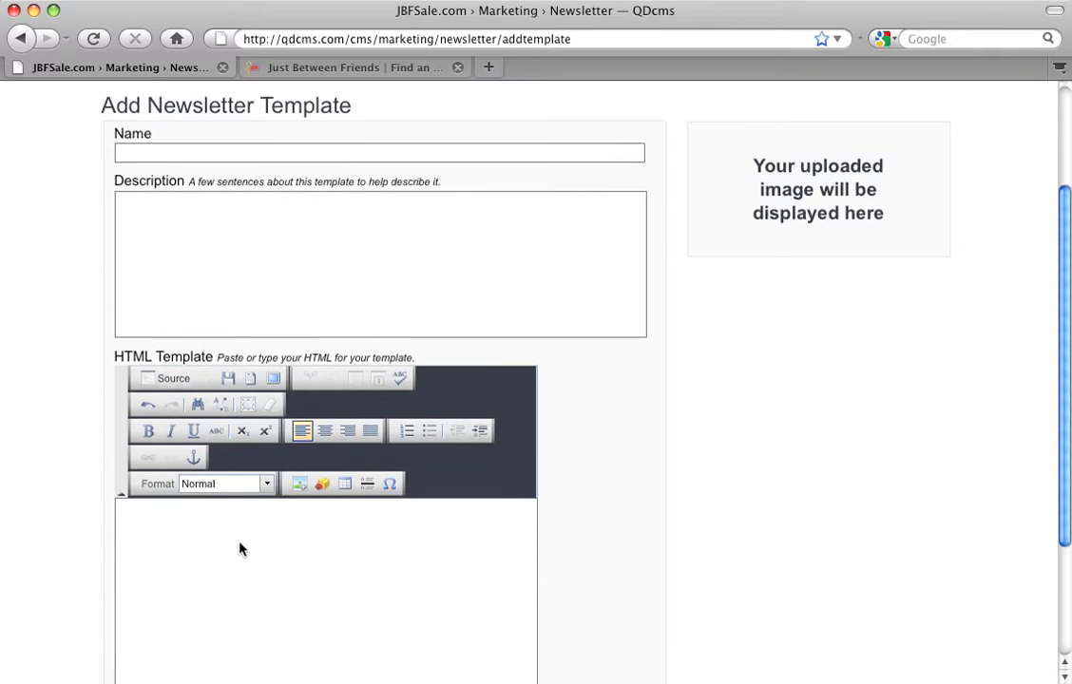
pyautogui.scroll(-3)
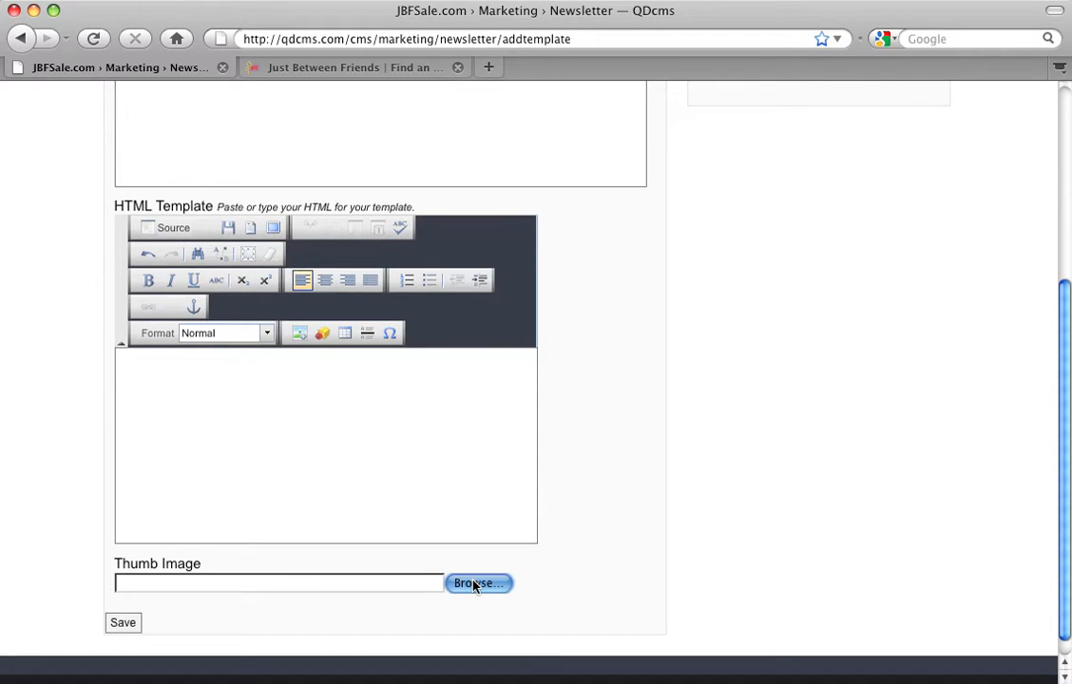
# Step: Browse for a Thumb Image file, then cancel without choosing one
pyautogui.click(478, 582)
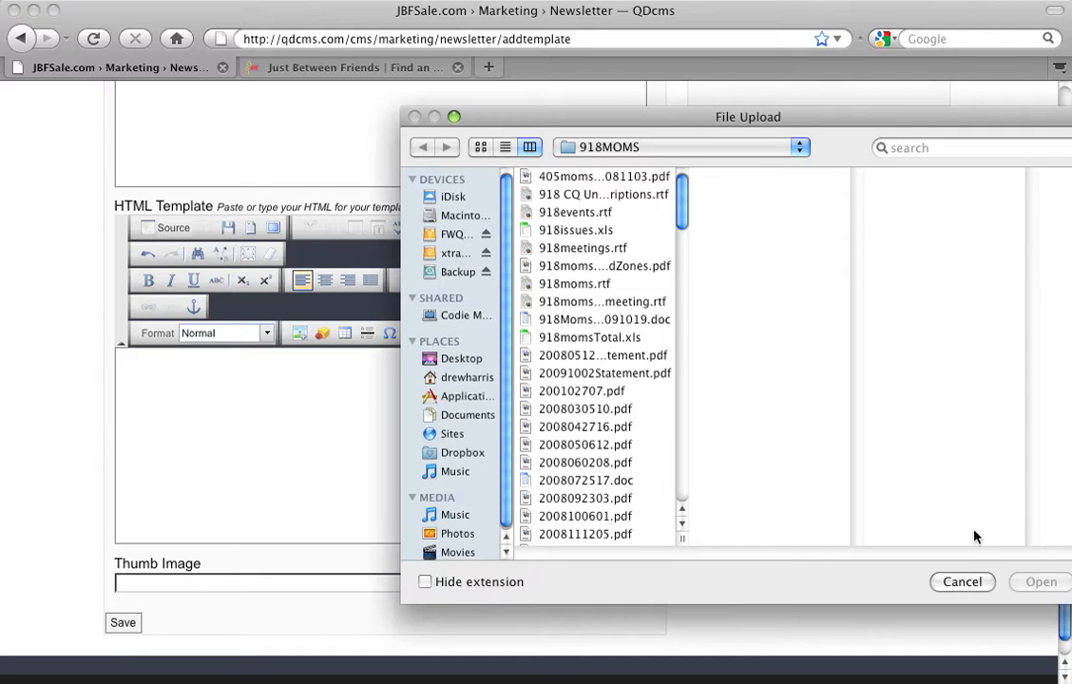
pyautogui.click(961, 581)
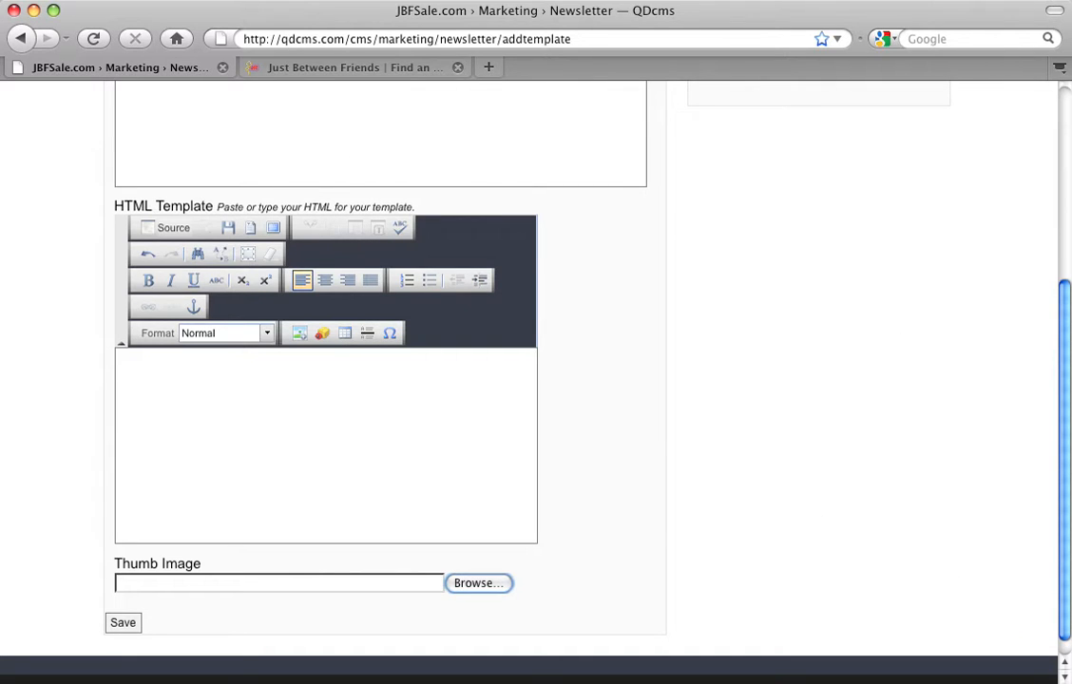
pyautogui.scroll(3)
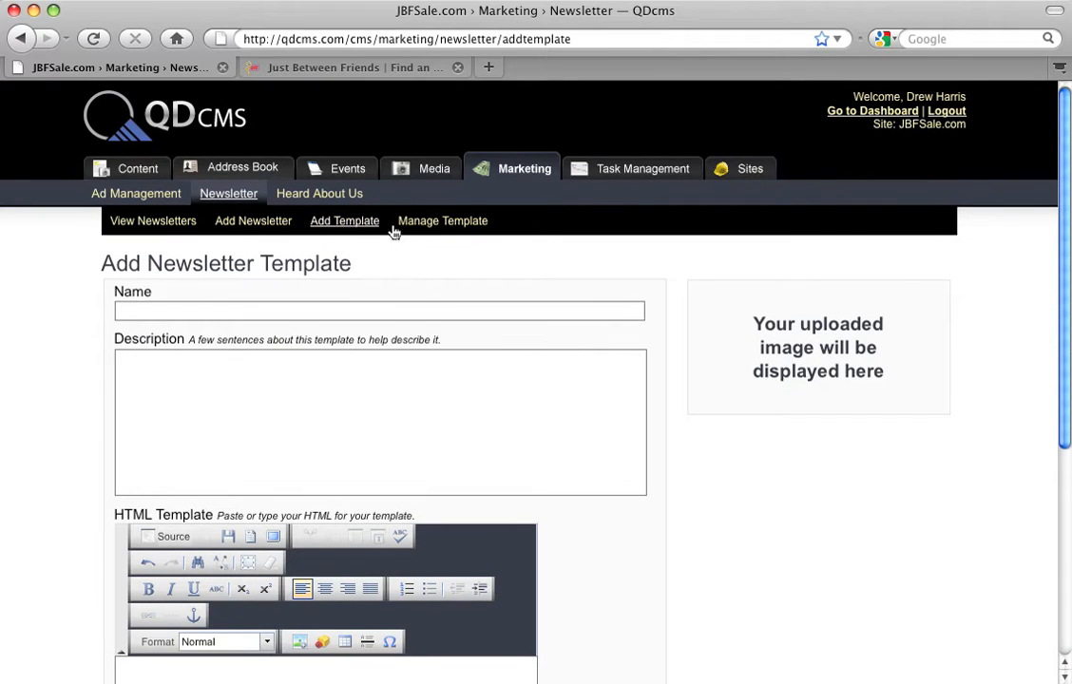
# Step: Back in the templates list, check Post Sale and copy it
pyautogui.click(443, 220)
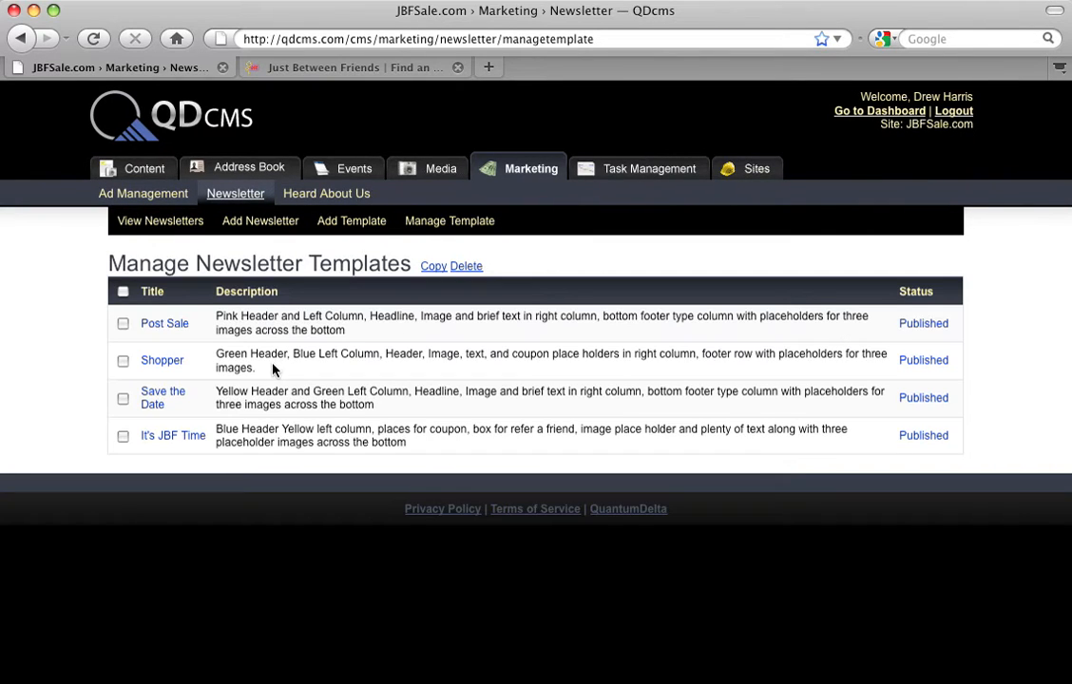
pyautogui.moveTo(151, 409)
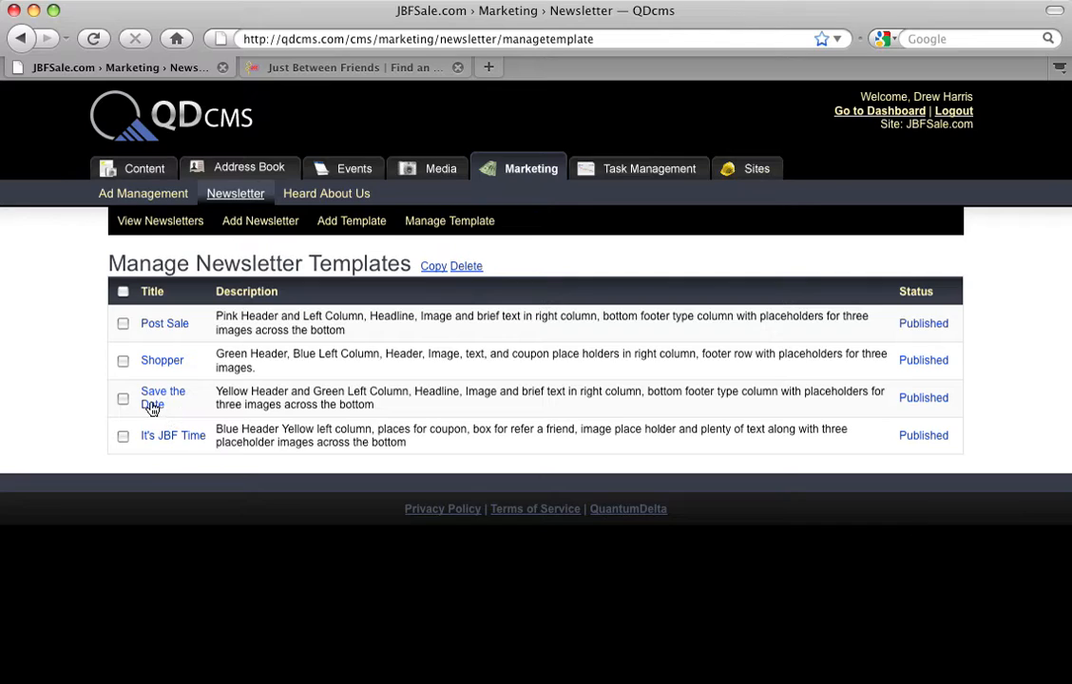
pyautogui.click(123, 323)
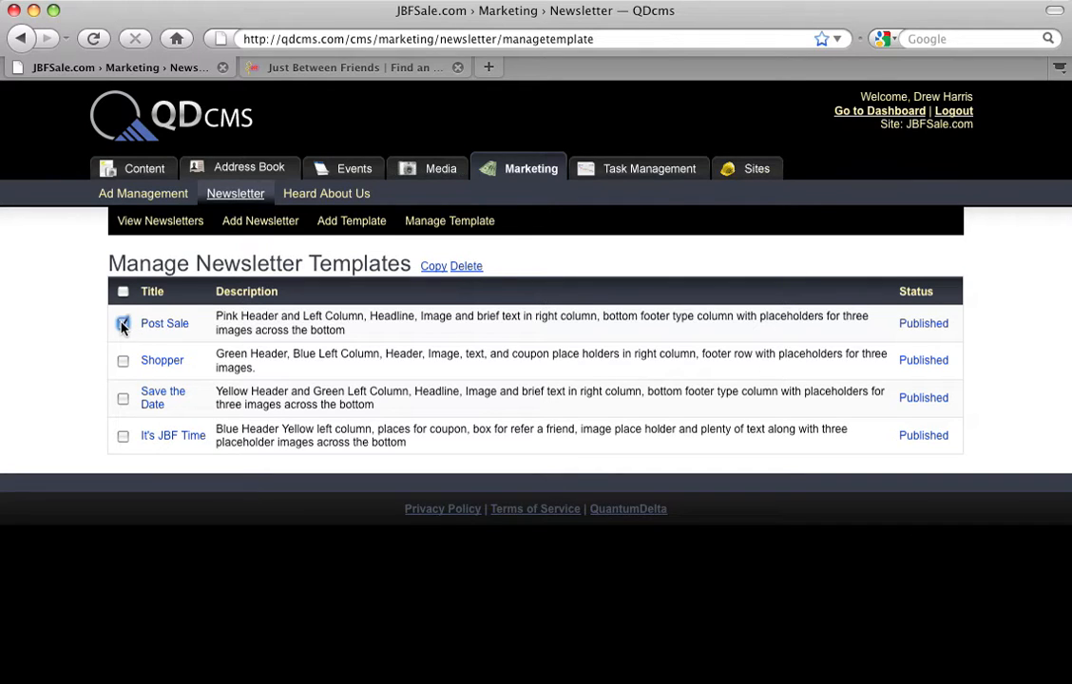
pyautogui.click(123, 323)
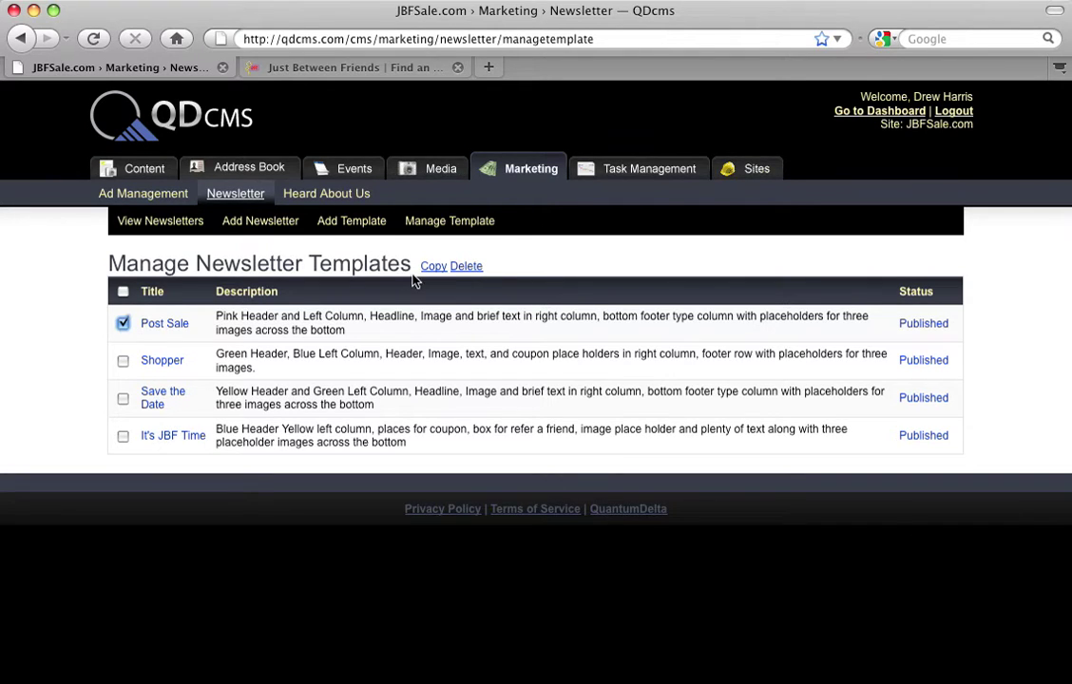
pyautogui.click(434, 267)
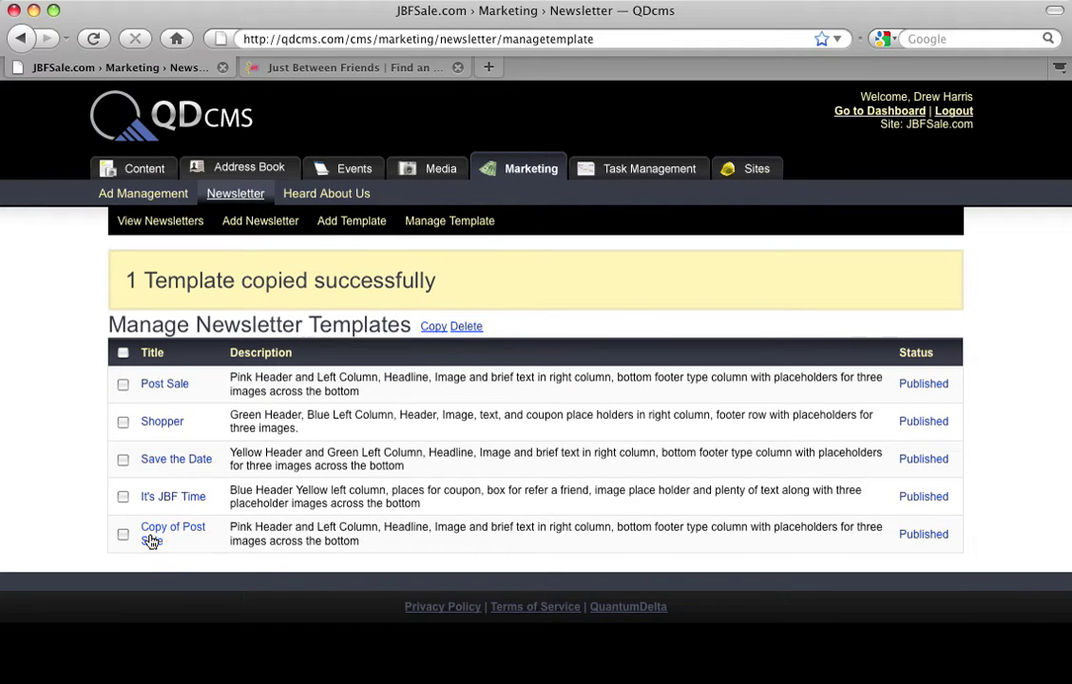
pyautogui.moveTo(145, 538)
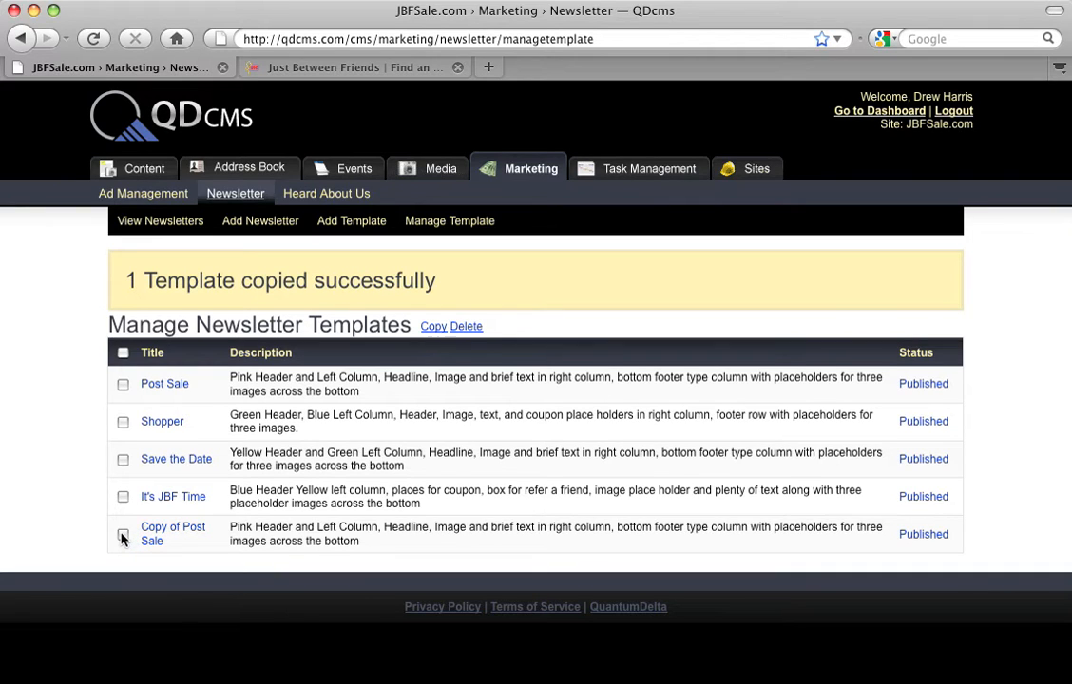
# Step: Check the Copy of Post Sale template and delete it
pyautogui.click(123, 534)
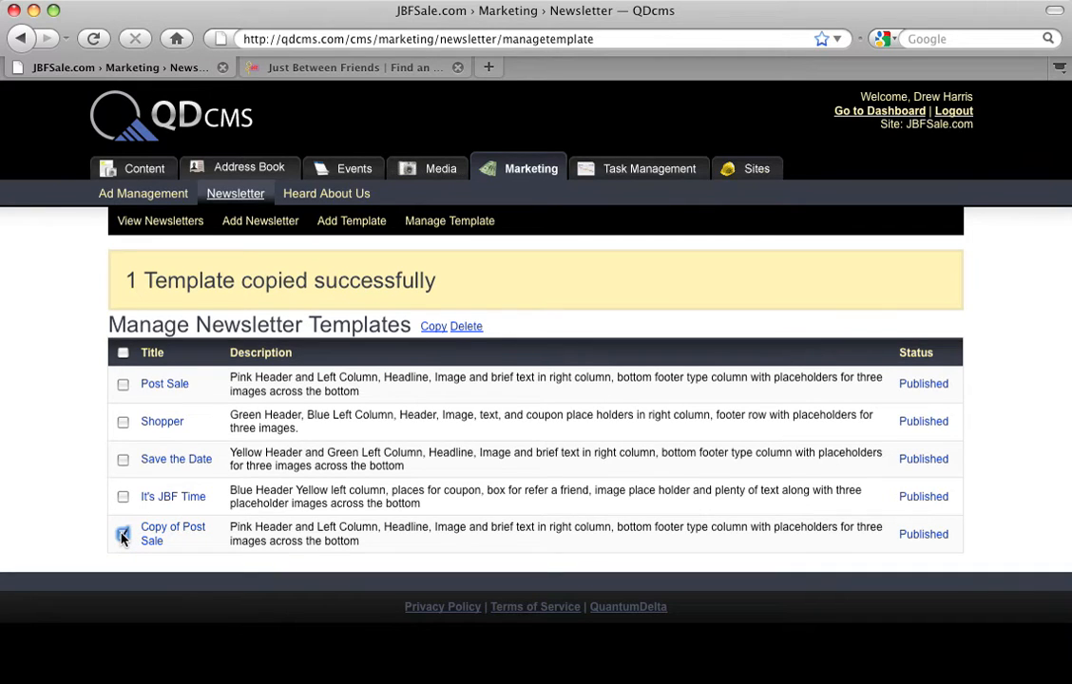
pyautogui.click(123, 533)
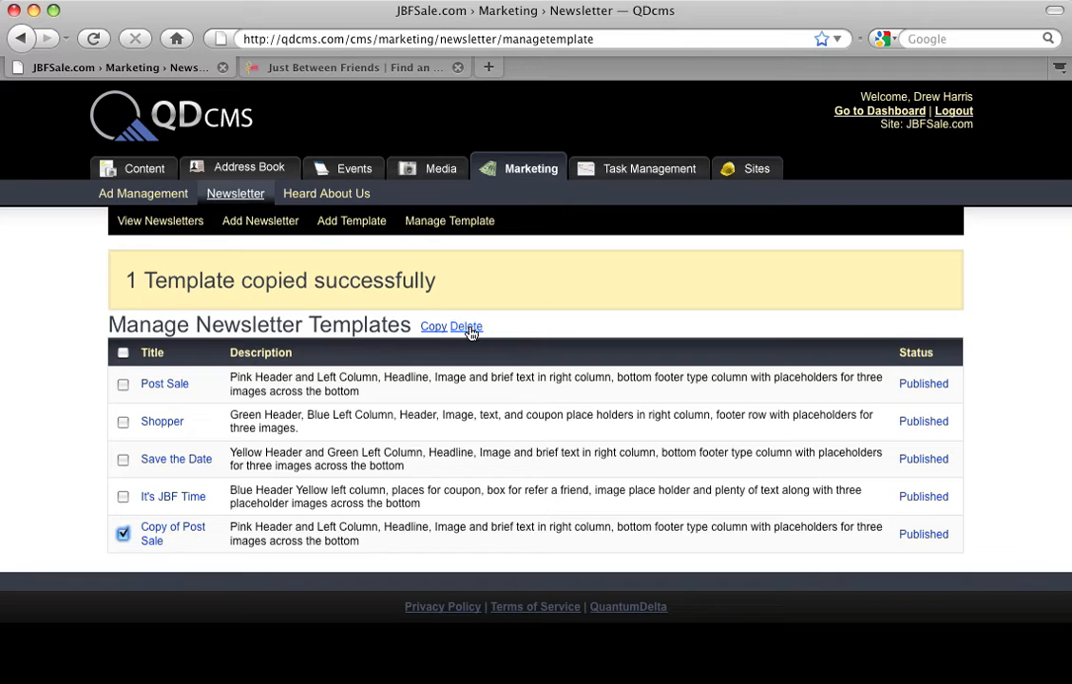
pyautogui.moveTo(466, 326)
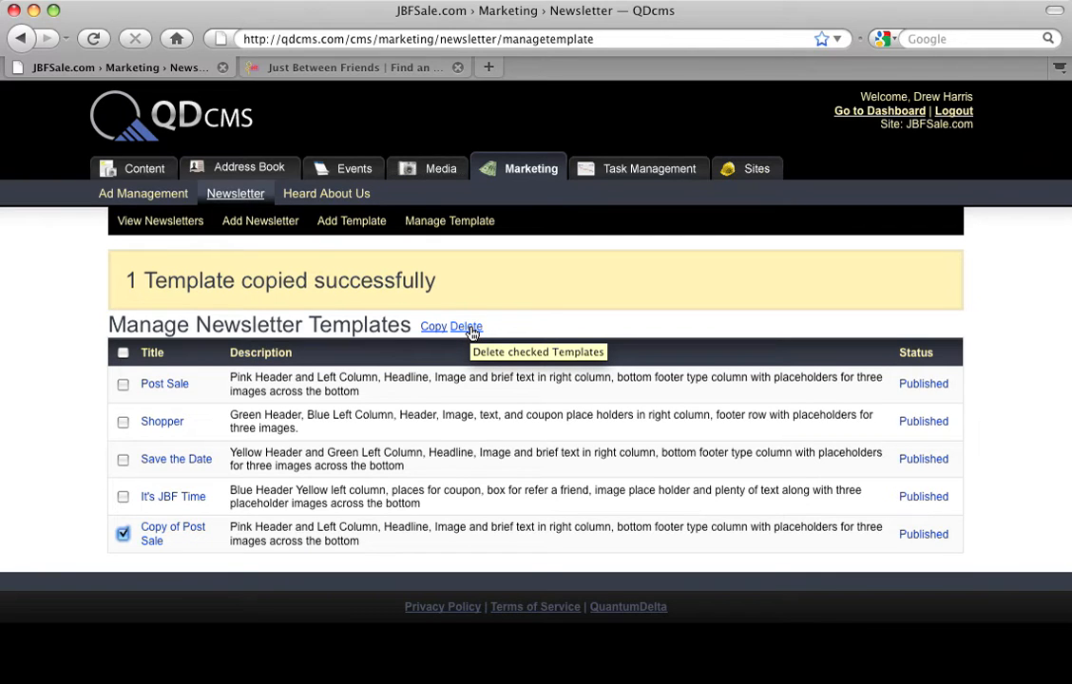
pyautogui.click(465, 326)
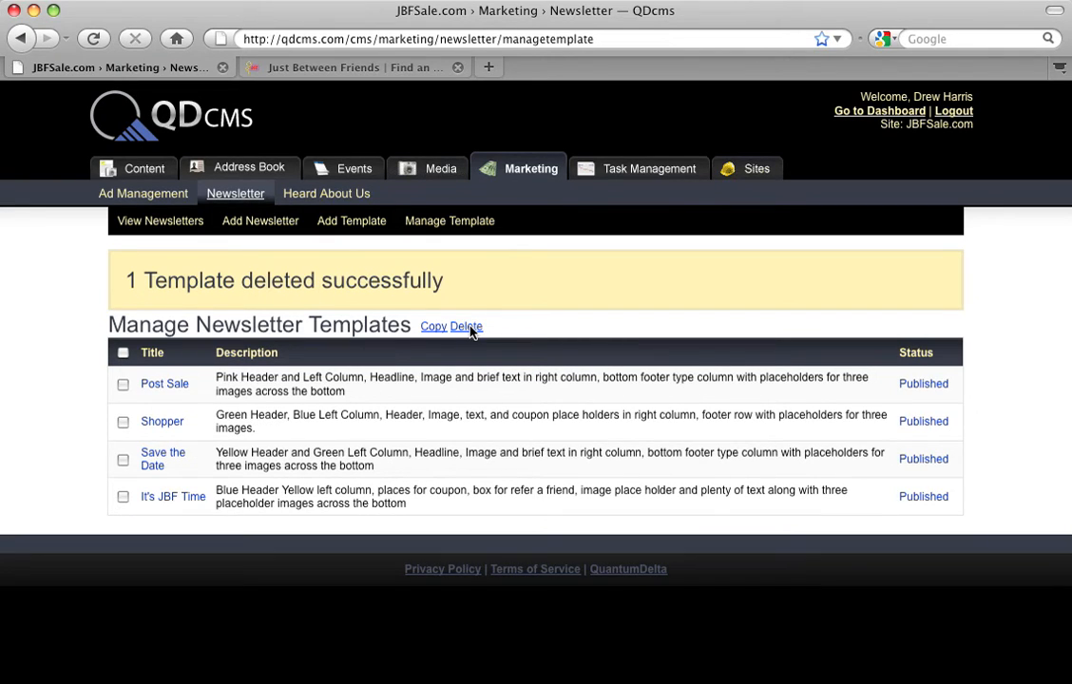
pyautogui.moveTo(119, 290)
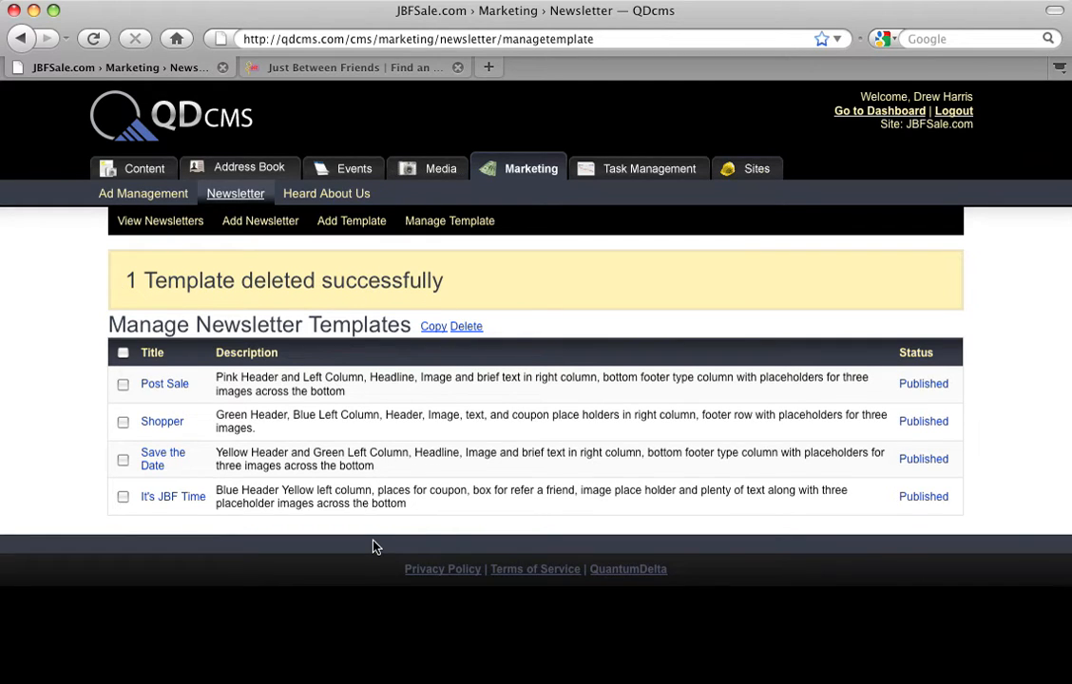
pyautogui.moveTo(298, 408)
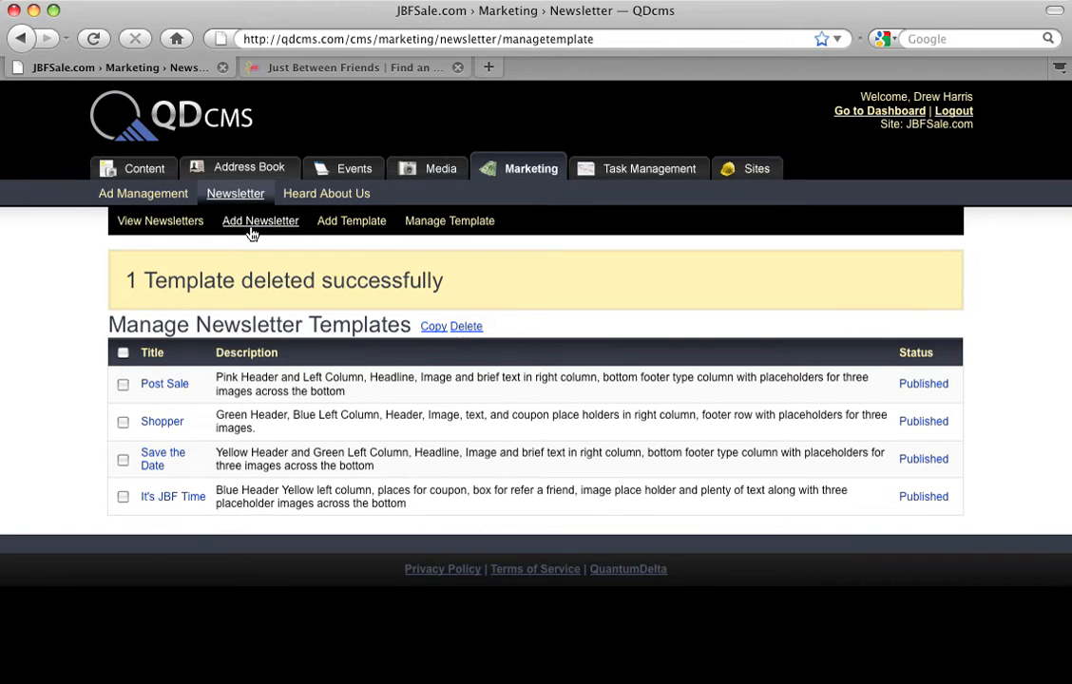
# Step: Start a new newsletter from Add Newsletter and look over the empty form
pyautogui.click(261, 221)
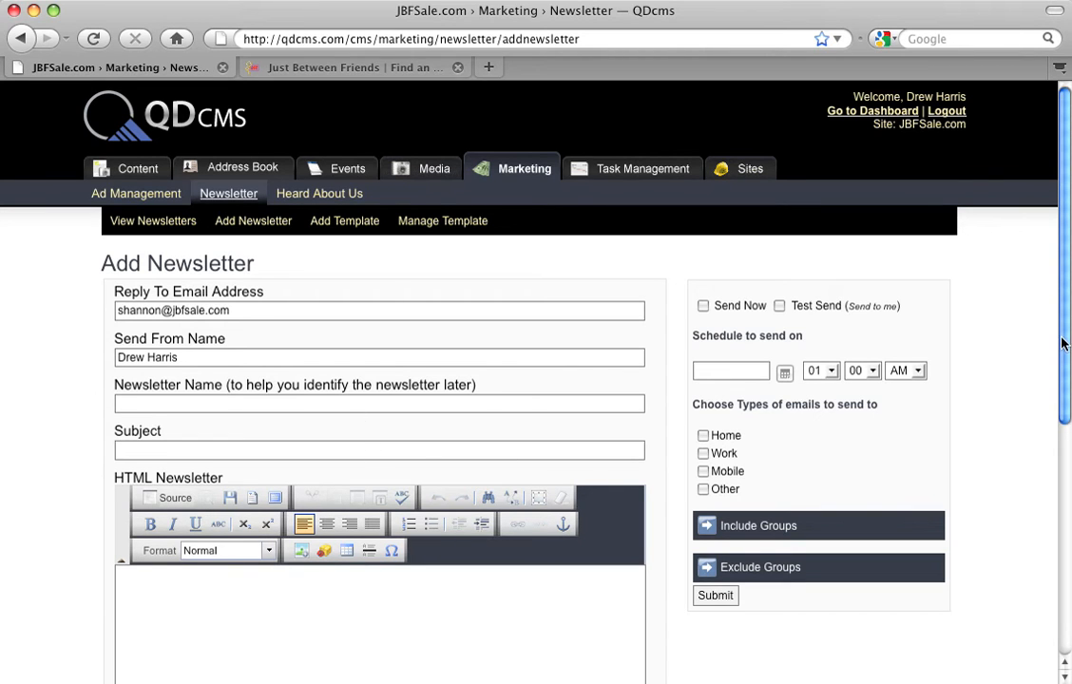
pyautogui.scroll(-3)
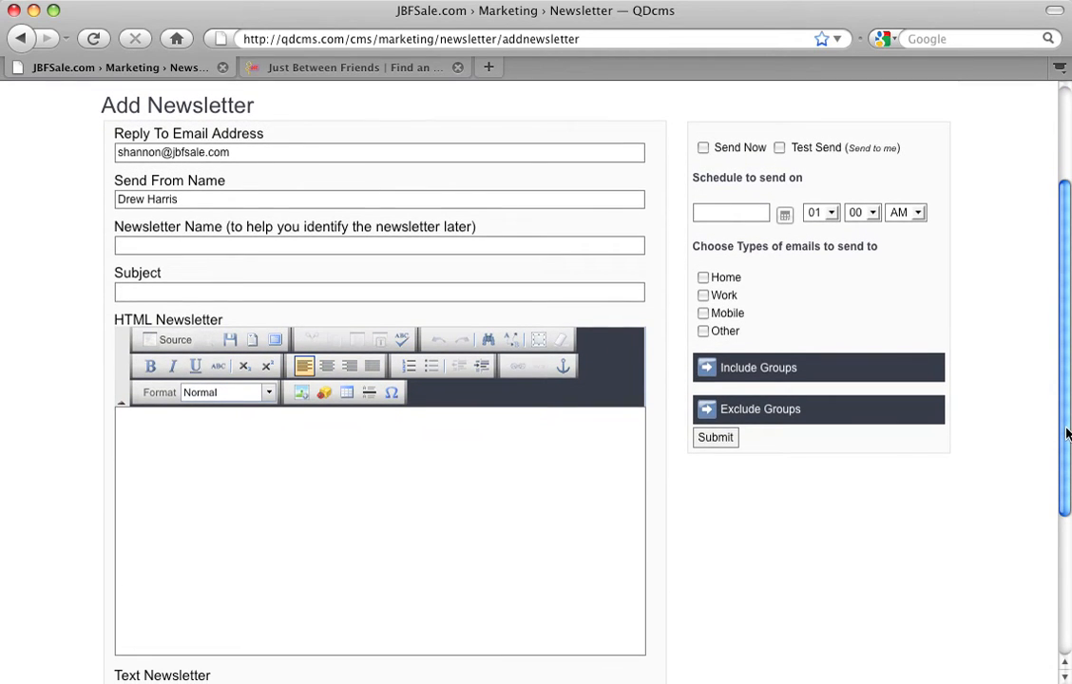
pyautogui.scroll(3)
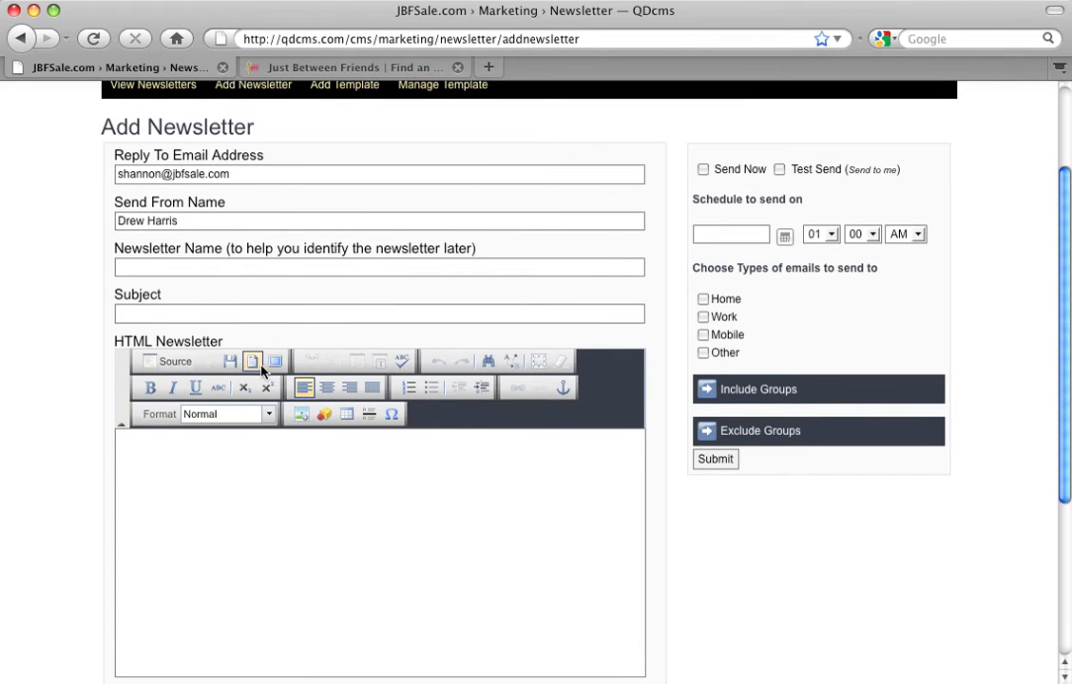
# Step: Load the Save the Date content template into the HTML newsletter body
pyautogui.click(252, 361)
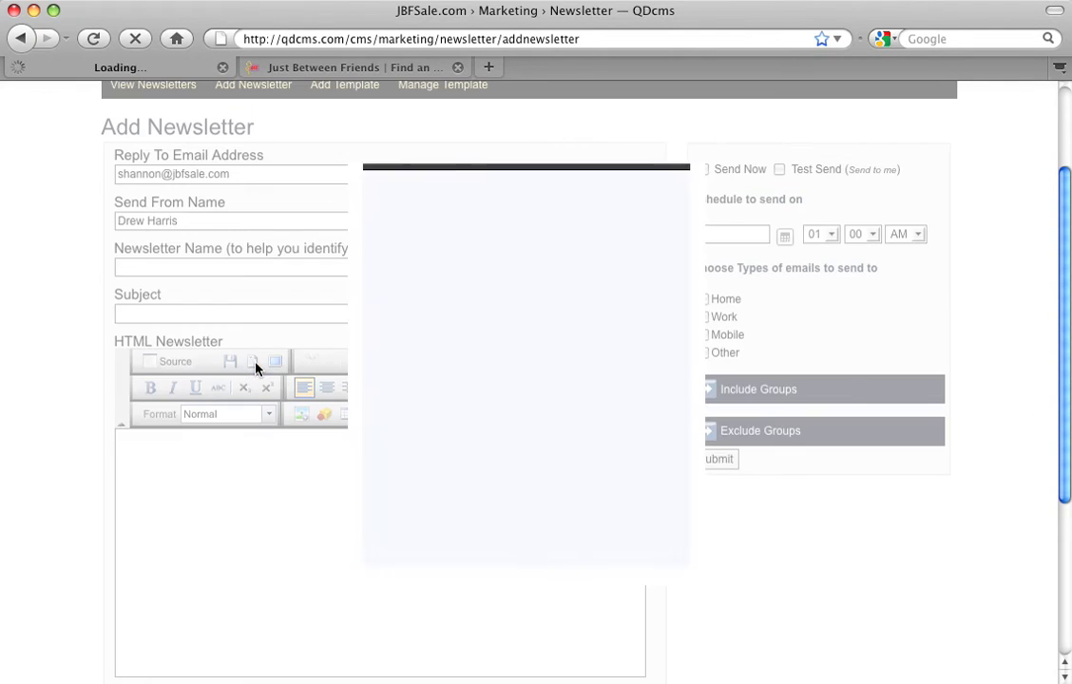
pyautogui.click(276, 361)
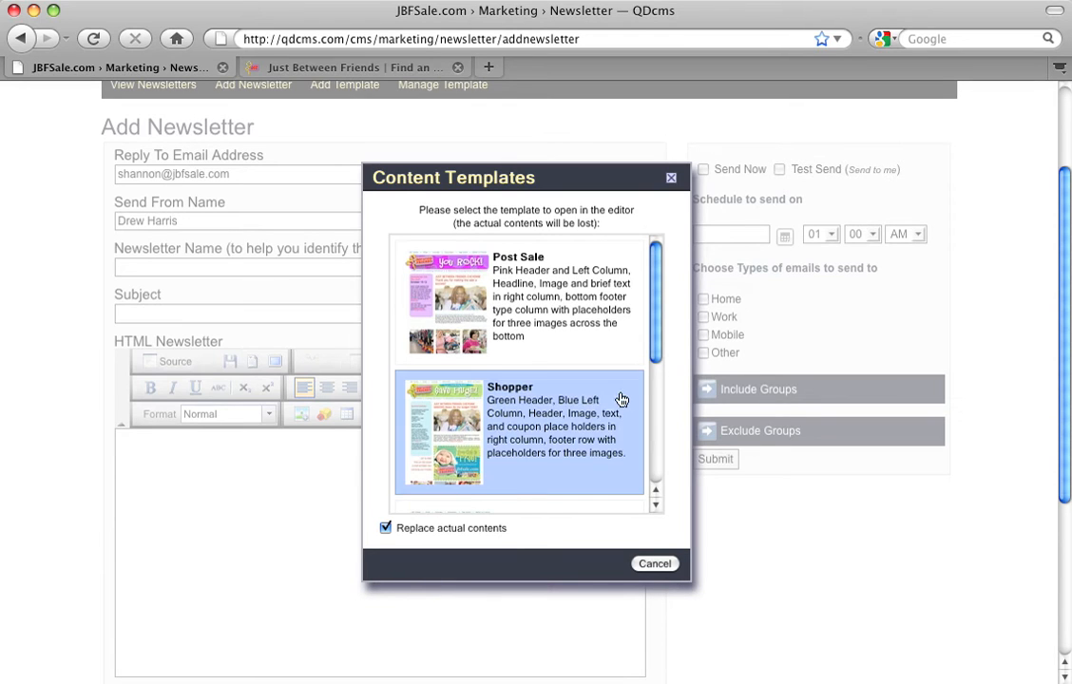
pyautogui.scroll(-3)
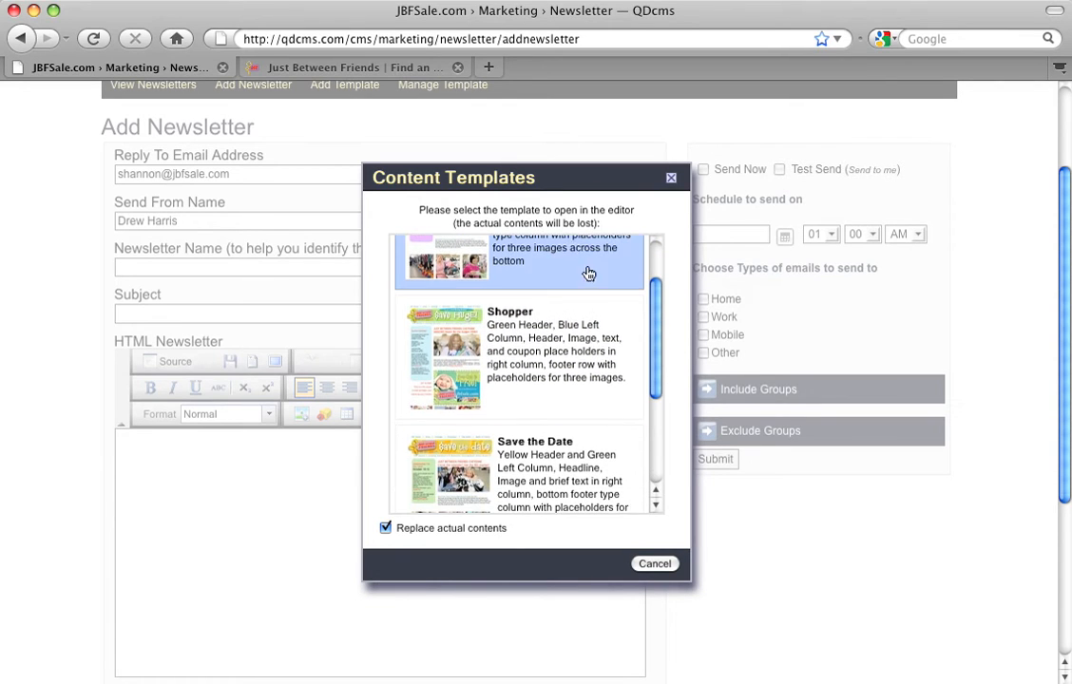
pyautogui.scroll(-3)
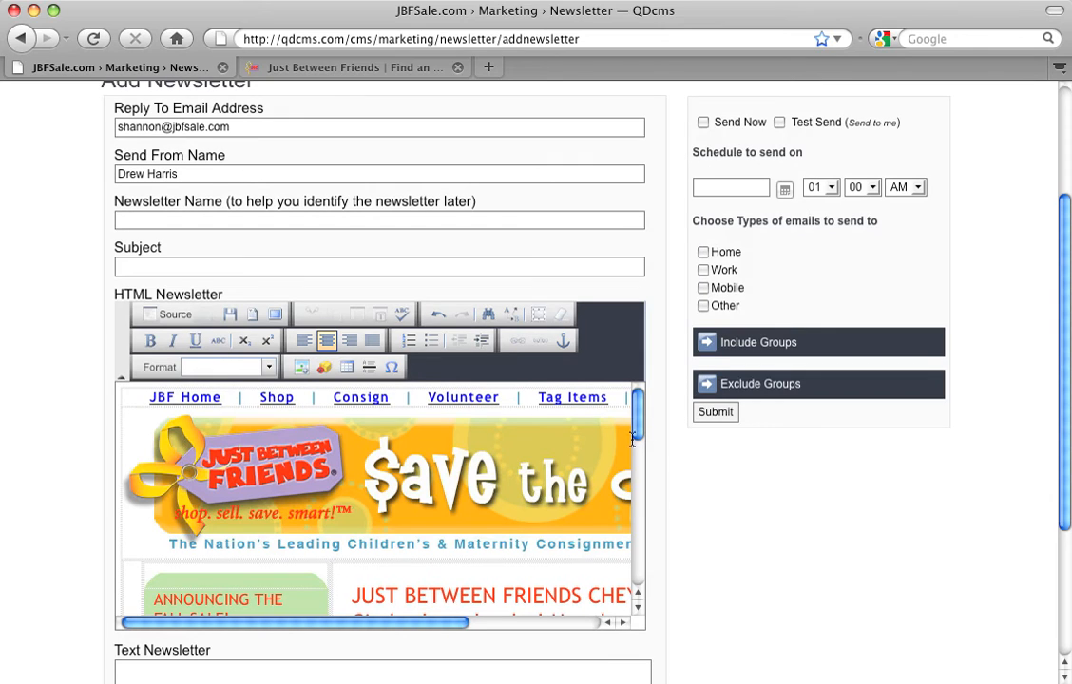
pyautogui.moveTo(460, 525)
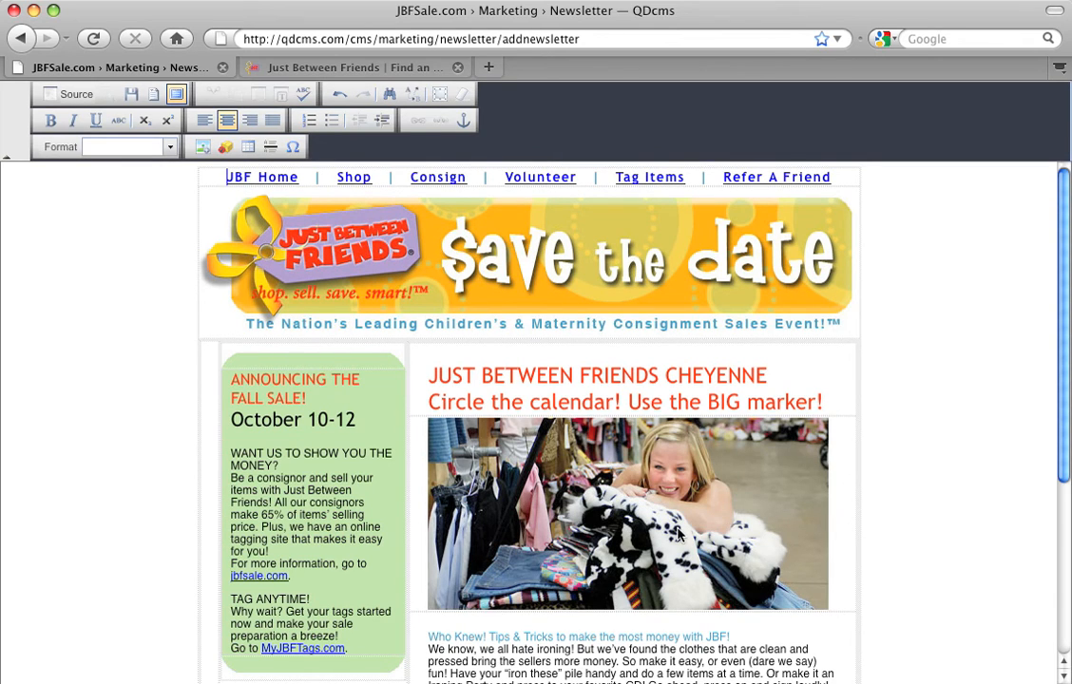
# Step: Inspect the shopper photo's Image Properties and server album browser, then cancel without changes
pyautogui.click(627, 514)
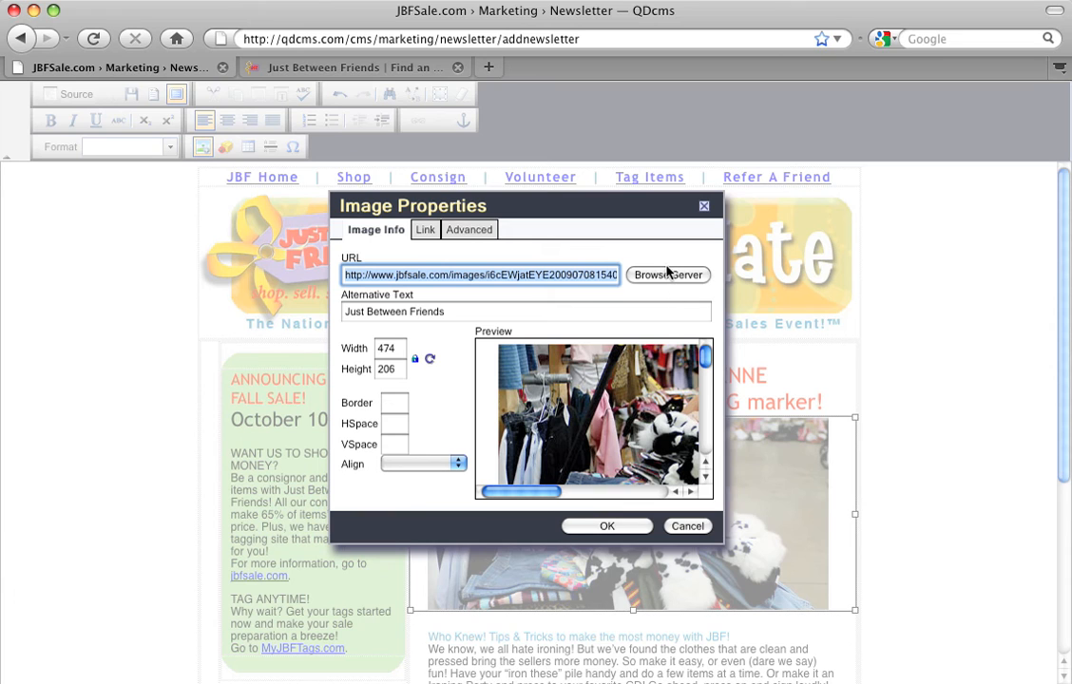
pyautogui.click(668, 274)
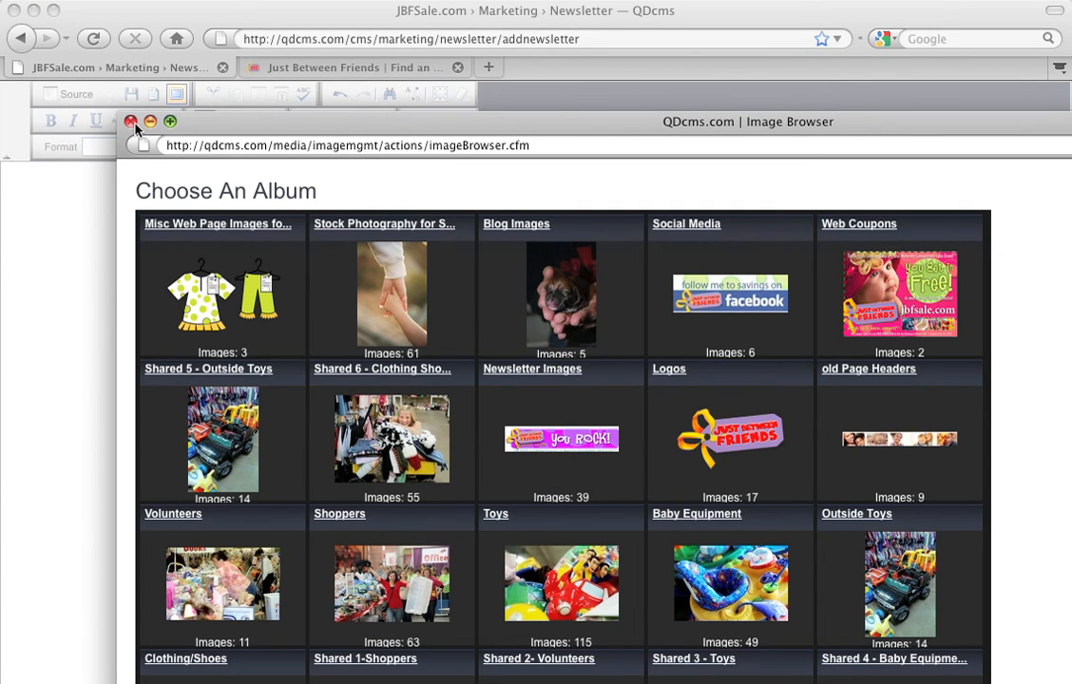
pyautogui.click(131, 121)
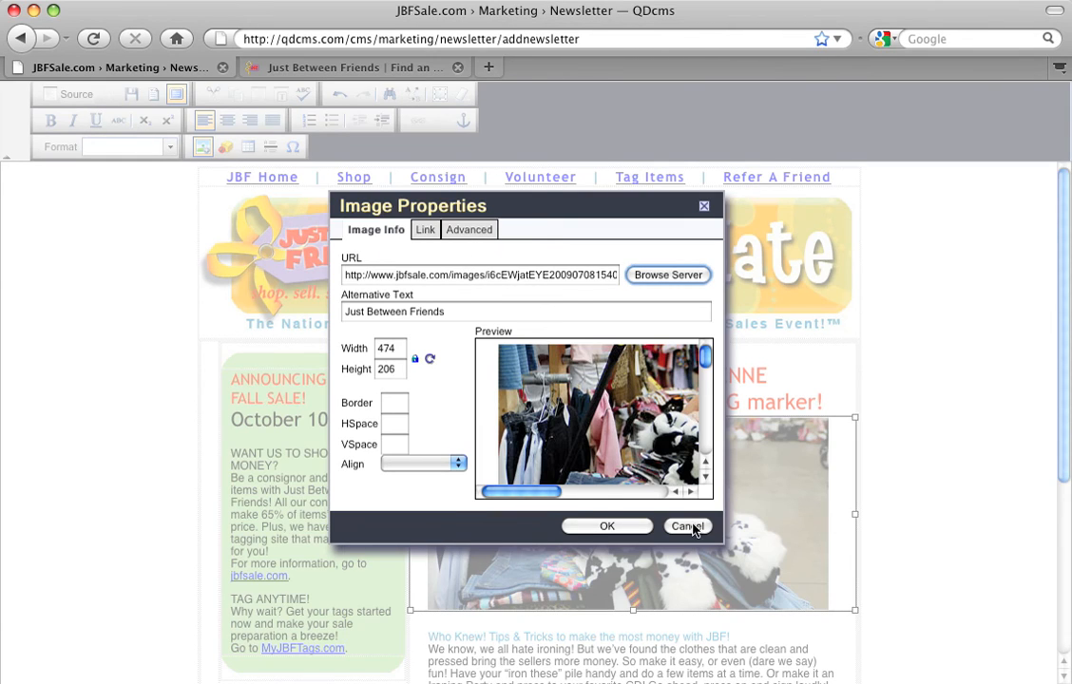
pyautogui.click(686, 526)
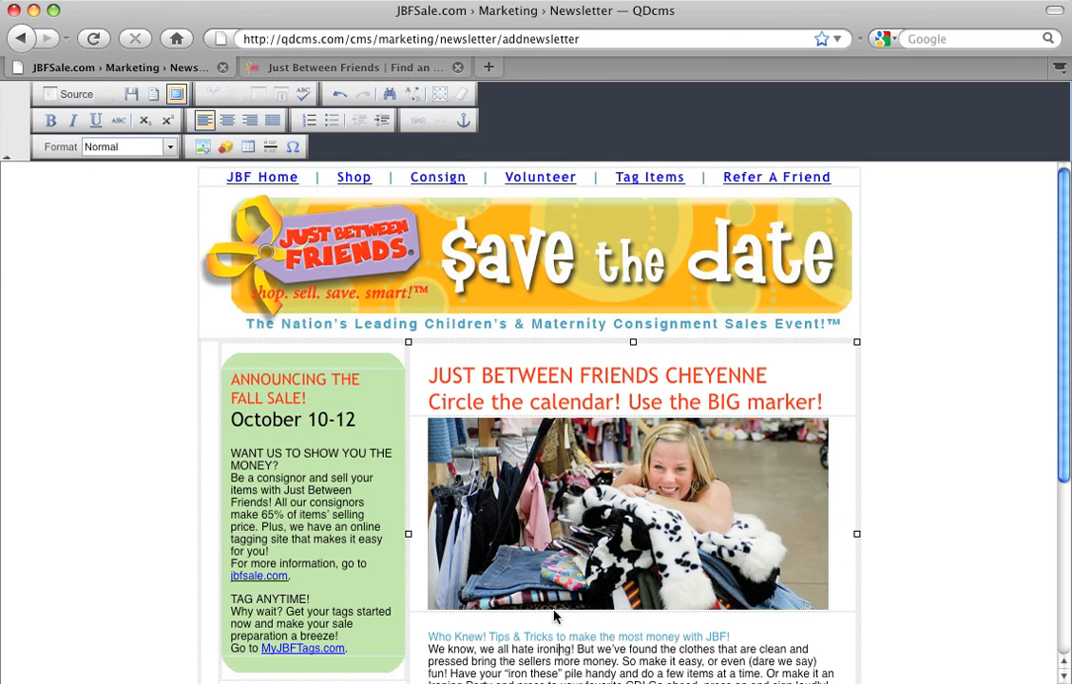
# Step: Scroll back up to the Add Newsletter page header
pyautogui.scroll(3)
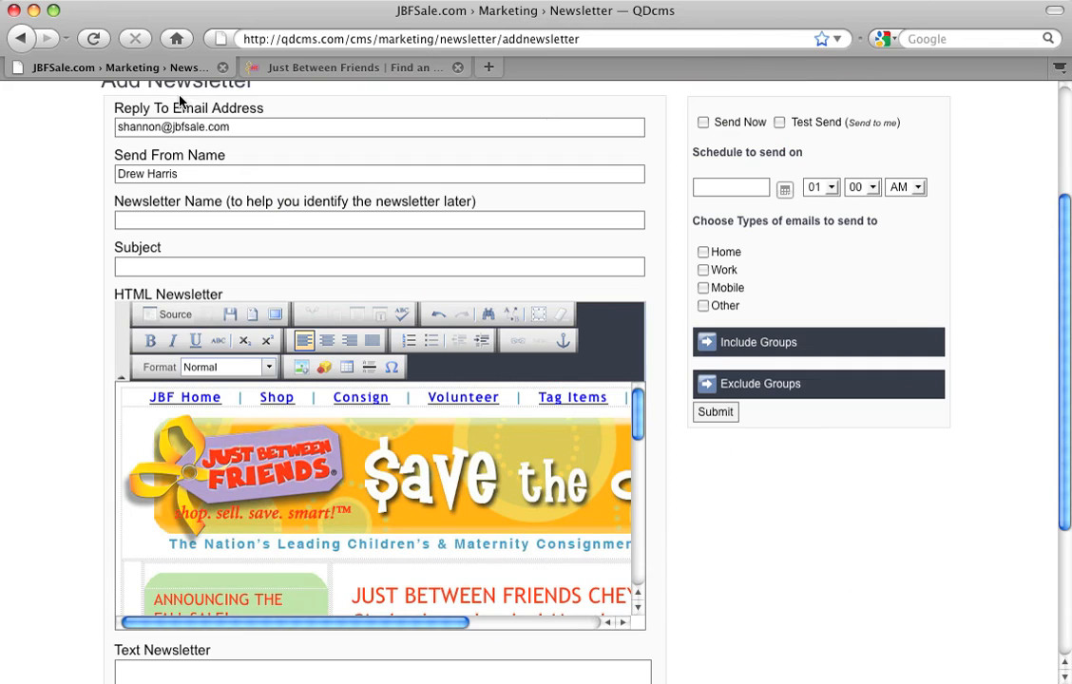
pyautogui.scroll(3)
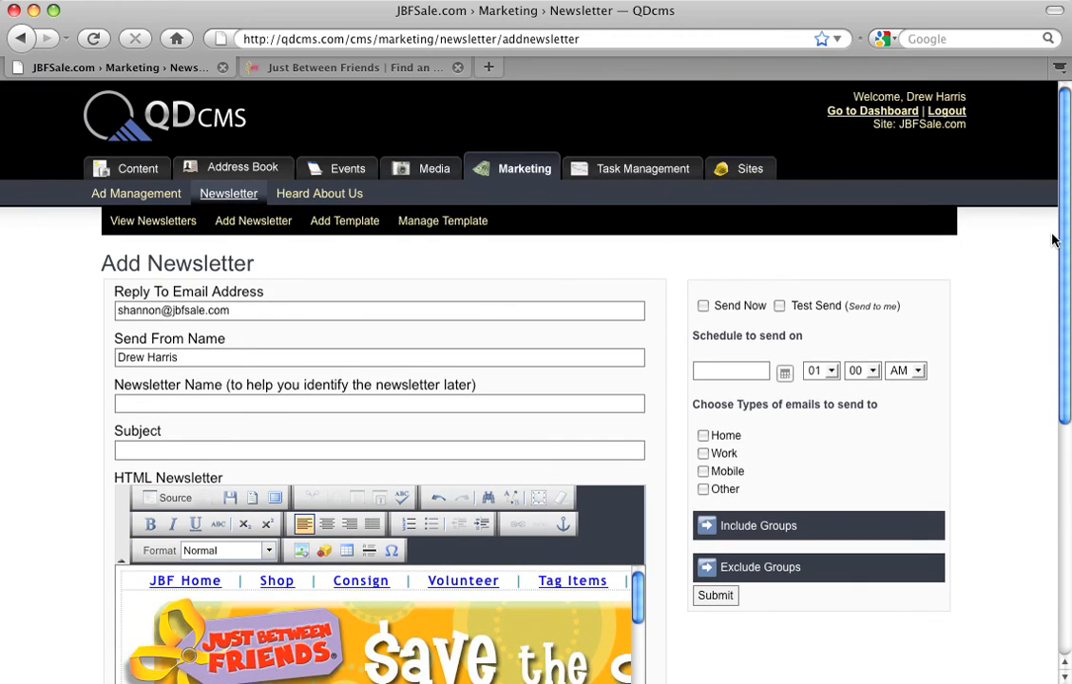
pyautogui.moveTo(229, 200)
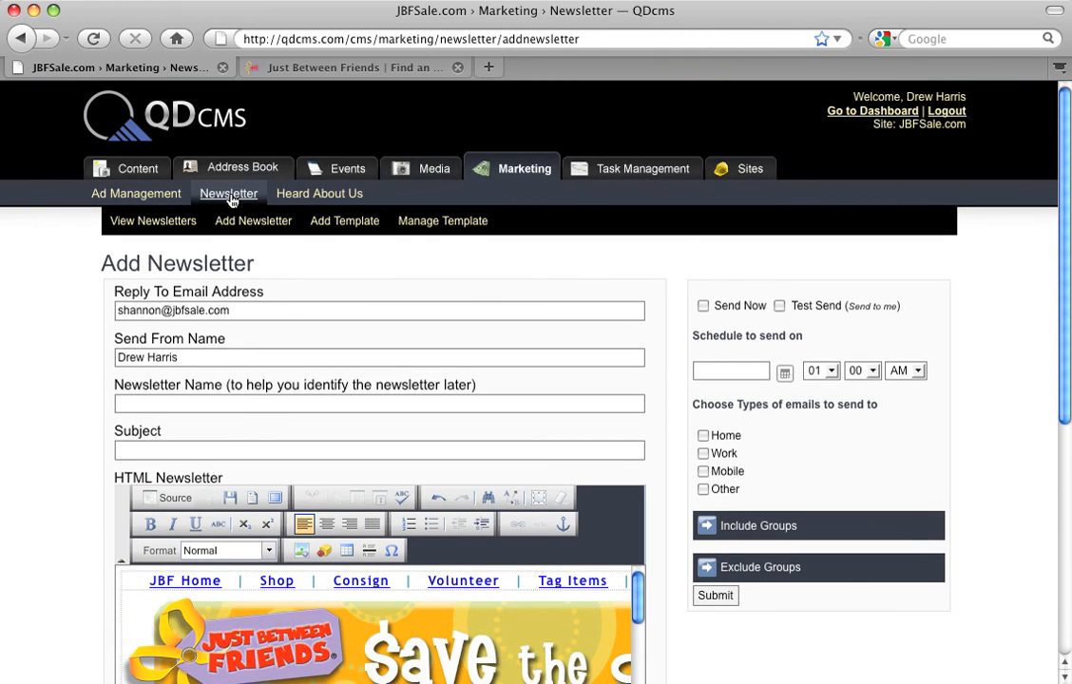
pyautogui.moveTo(450, 345)
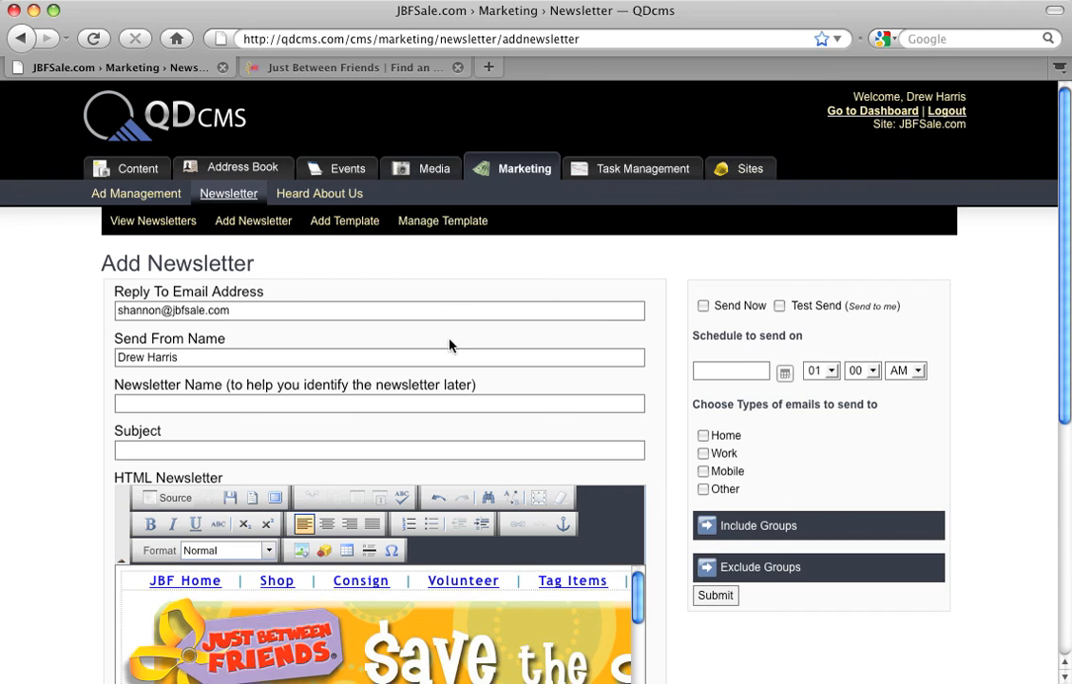